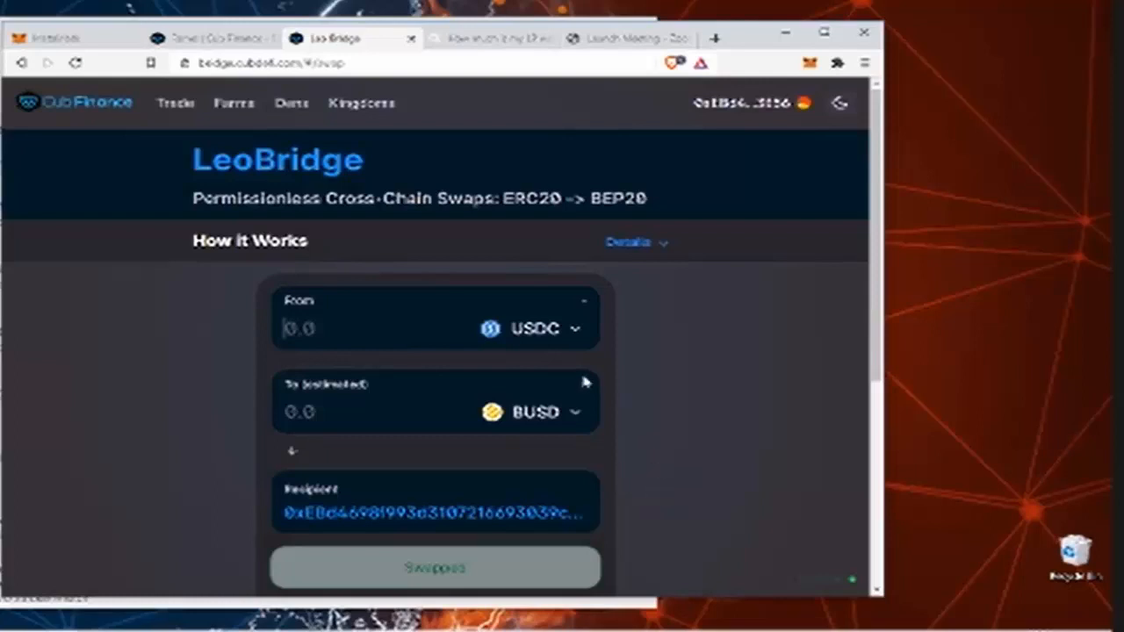
pyautogui.moveTo(677, 460)
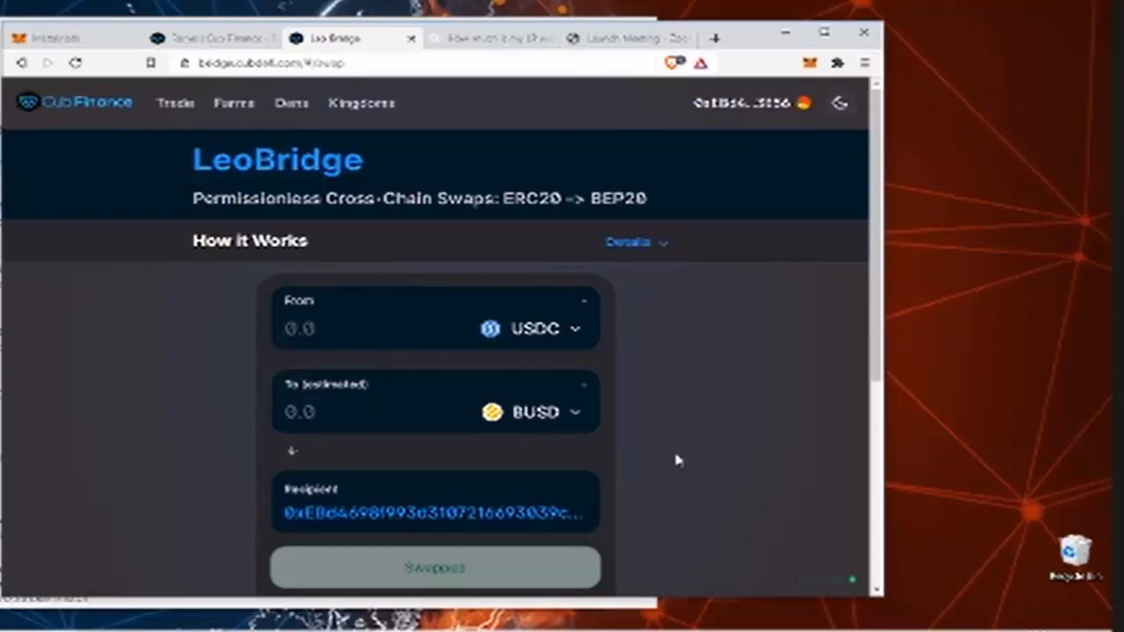
pyautogui.moveTo(625, 434)
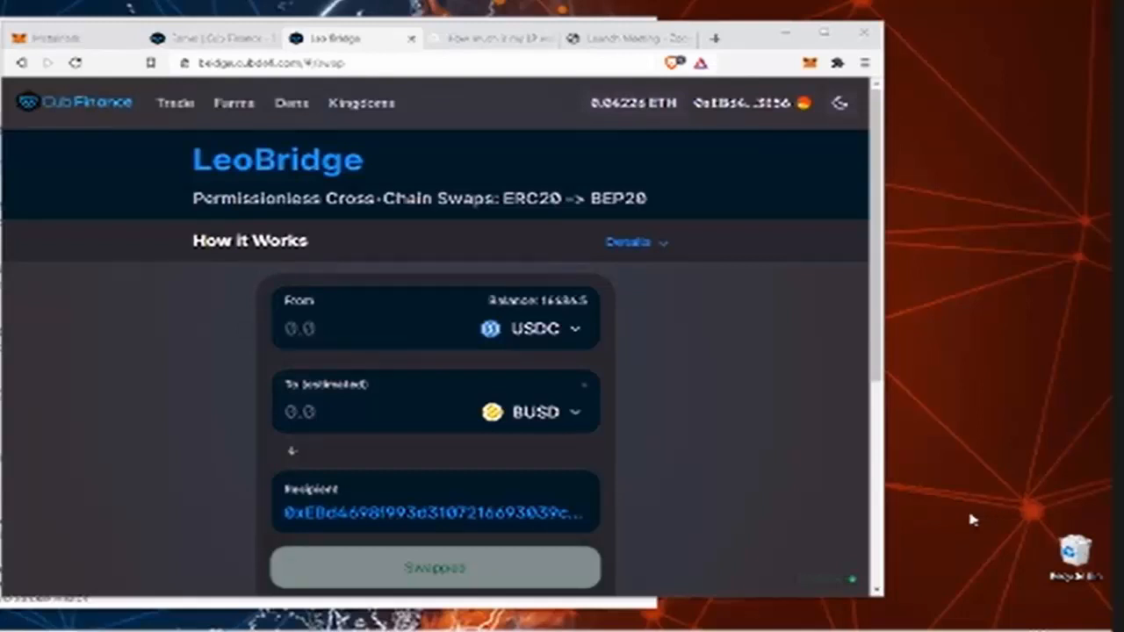
pyautogui.moveTo(962, 509)
pyautogui.write('5')
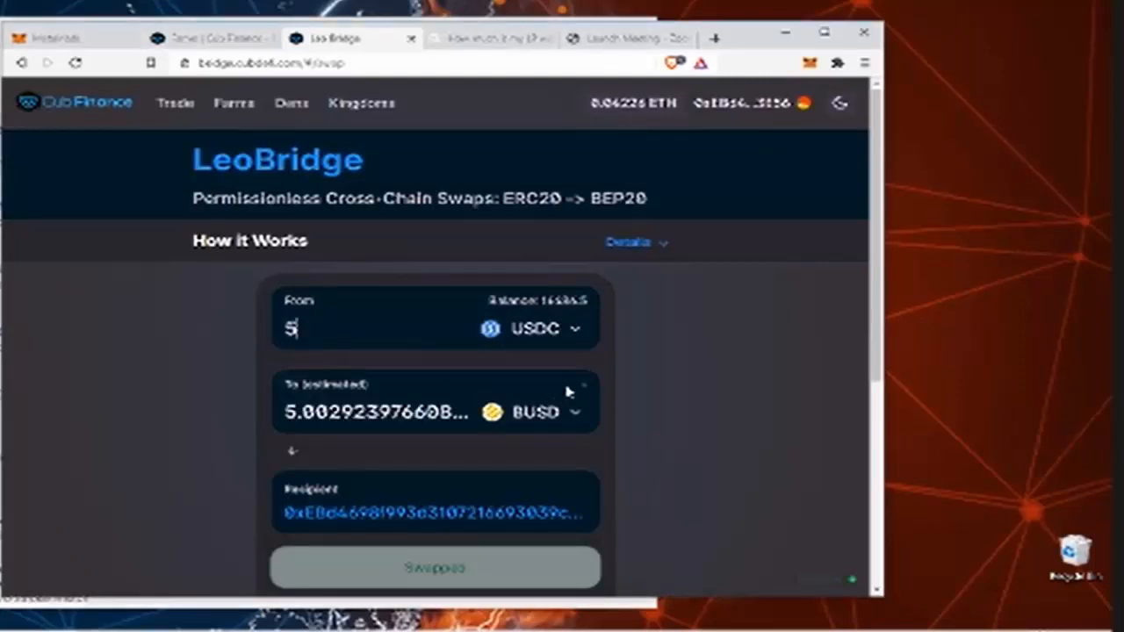
# Step: Enter 5000 USDC as the From amount, with about 5002.92 BUSD estimated to arrive
pyautogui.write('000')
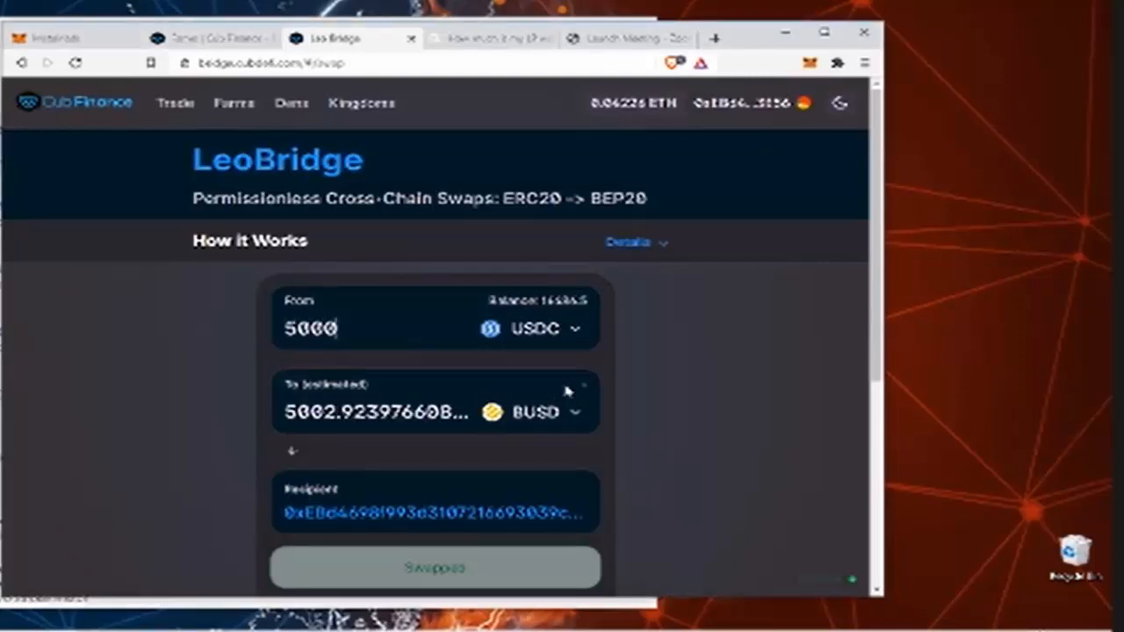
pyautogui.moveTo(471, 528)
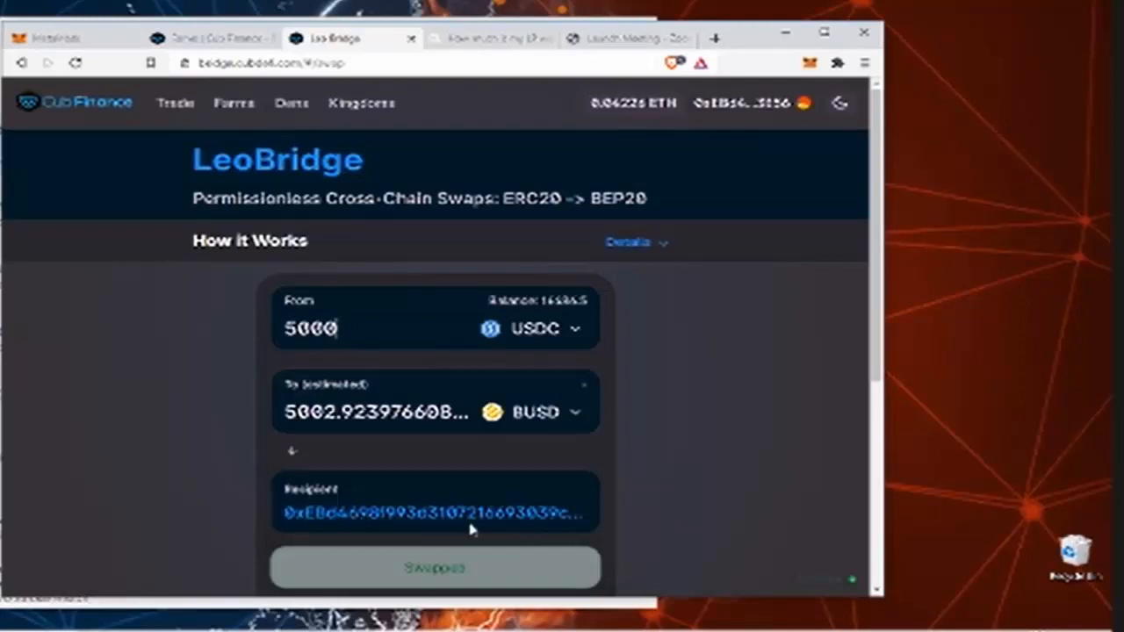
pyautogui.moveTo(548, 593)
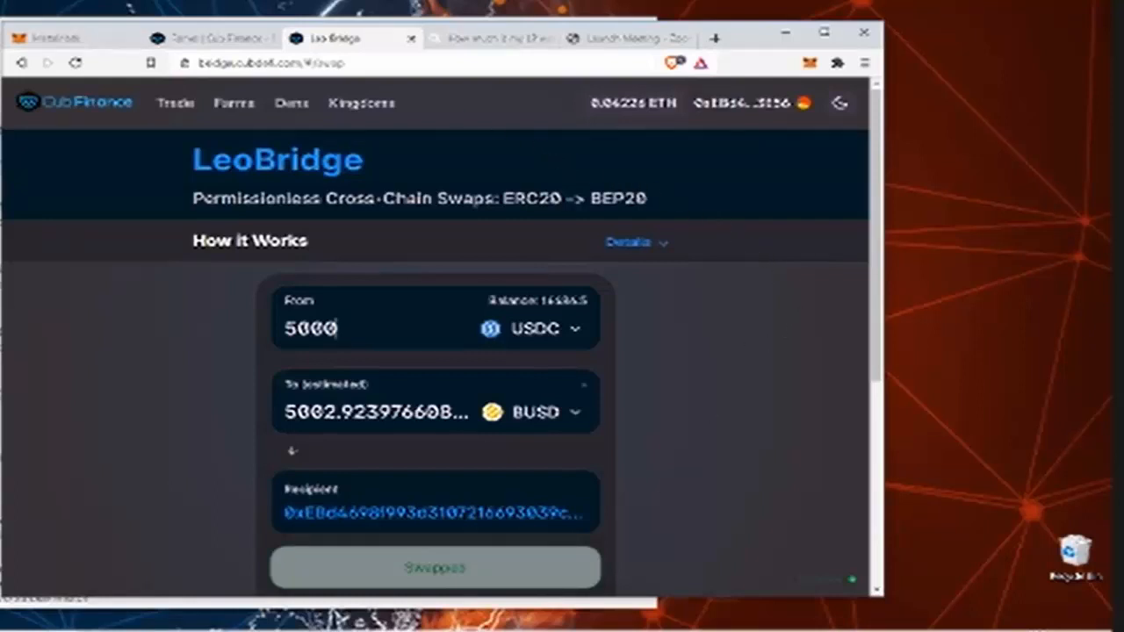
pyautogui.moveTo(78, 64)
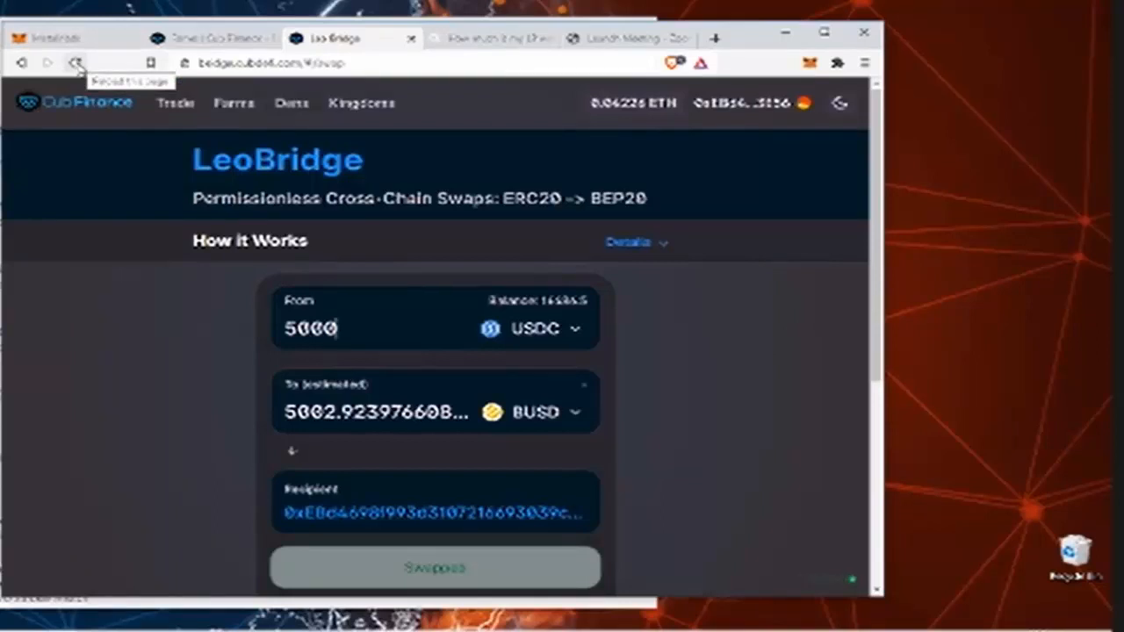
# Step: Reset the form and paste the connected wallet's own address into the Recipient field
pyautogui.click(81, 63)
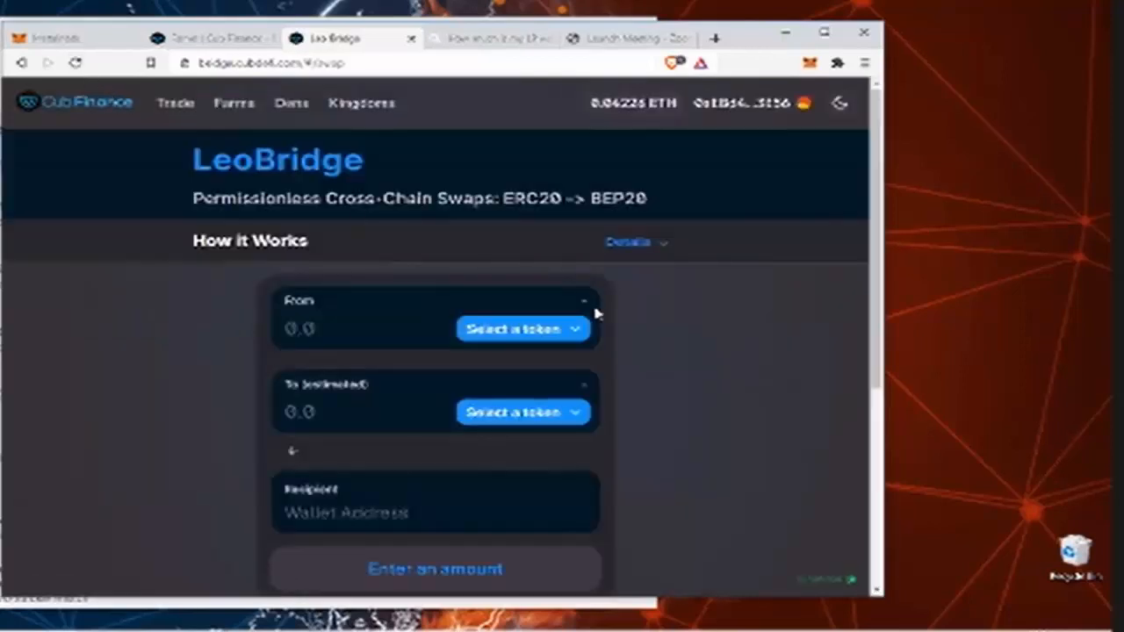
pyautogui.moveTo(782, 488)
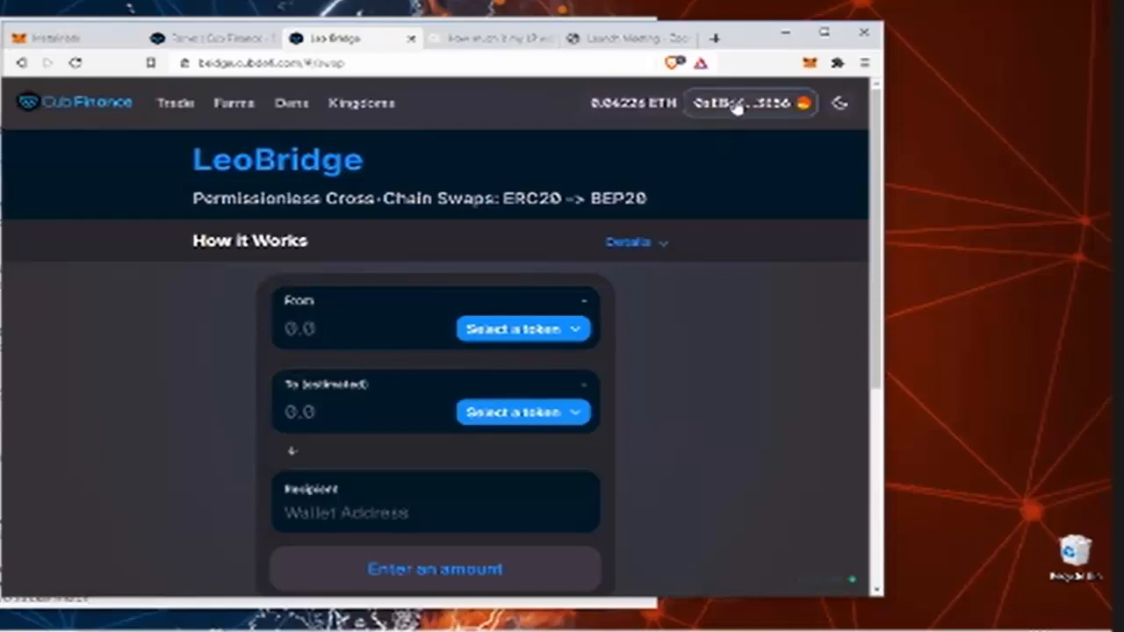
pyautogui.click(739, 102)
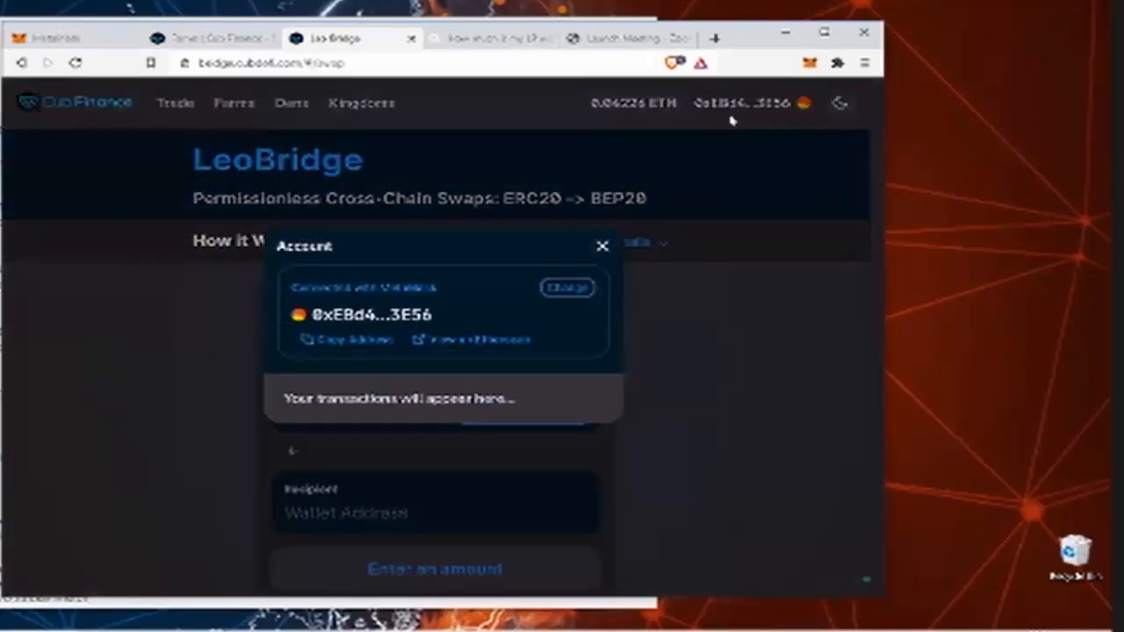
pyautogui.click(337, 340)
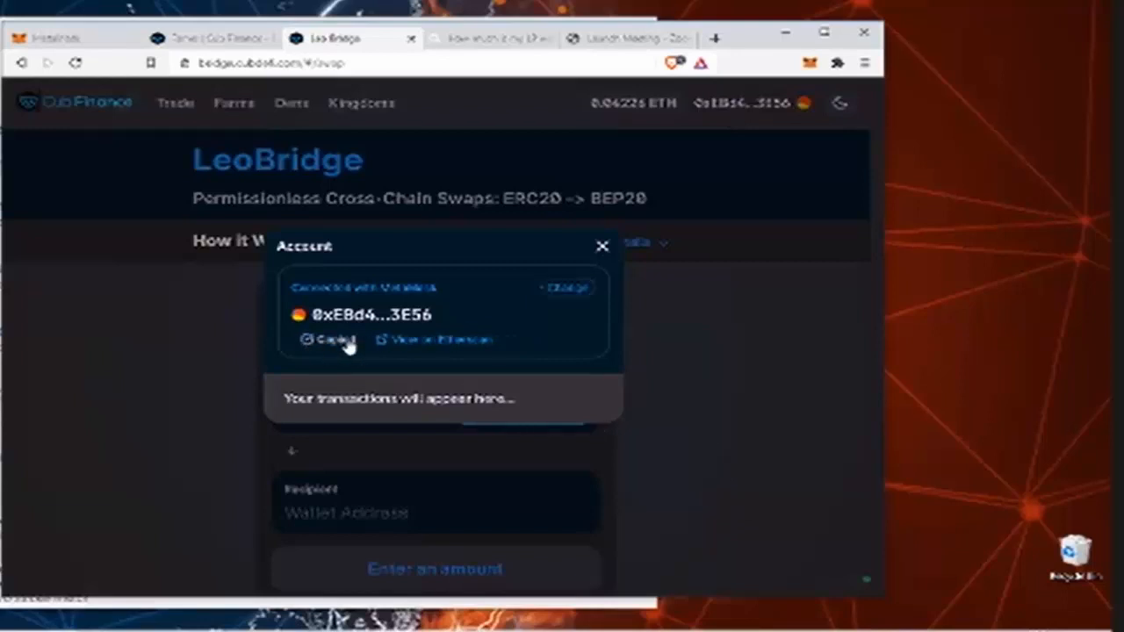
pyautogui.click(602, 246)
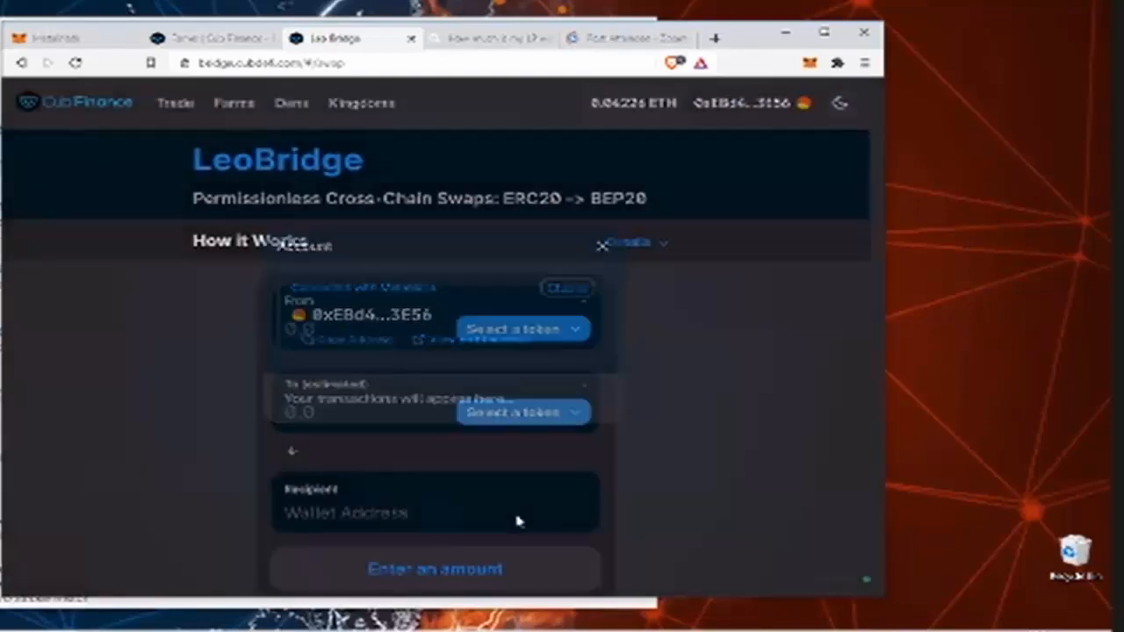
pyautogui.rightClick(520, 520)
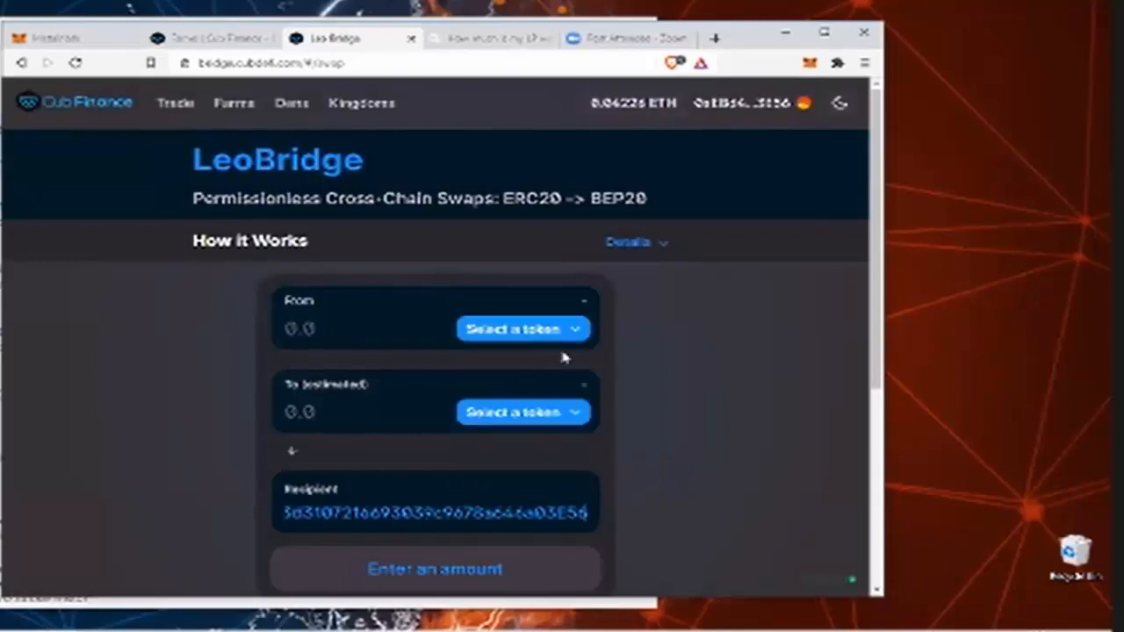
pyautogui.moveTo(557, 355)
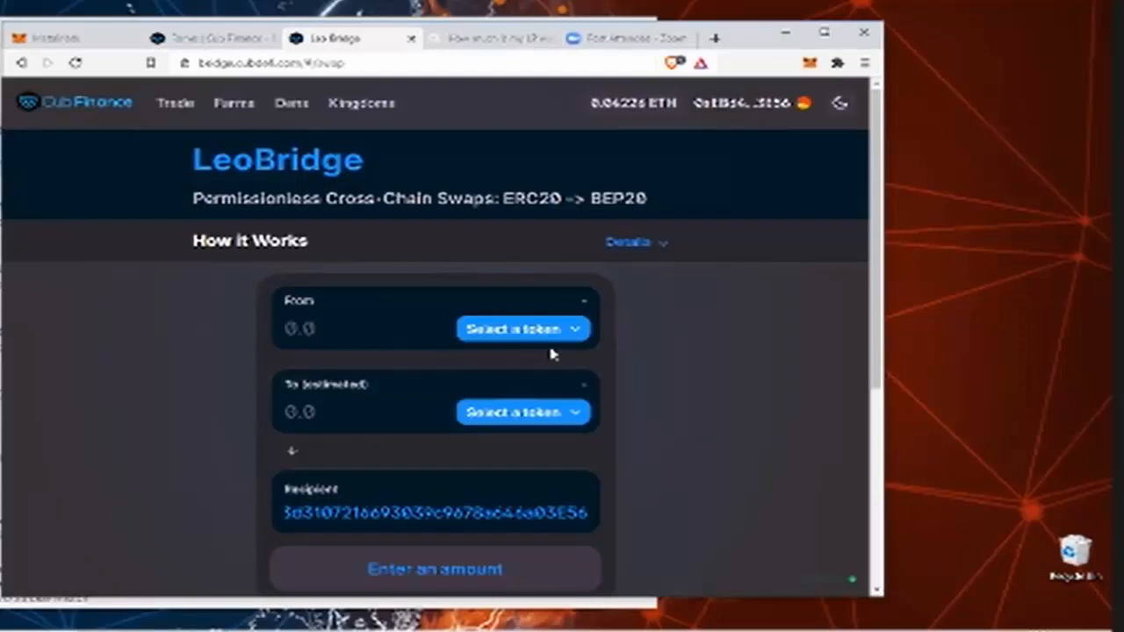
pyautogui.moveTo(548, 351)
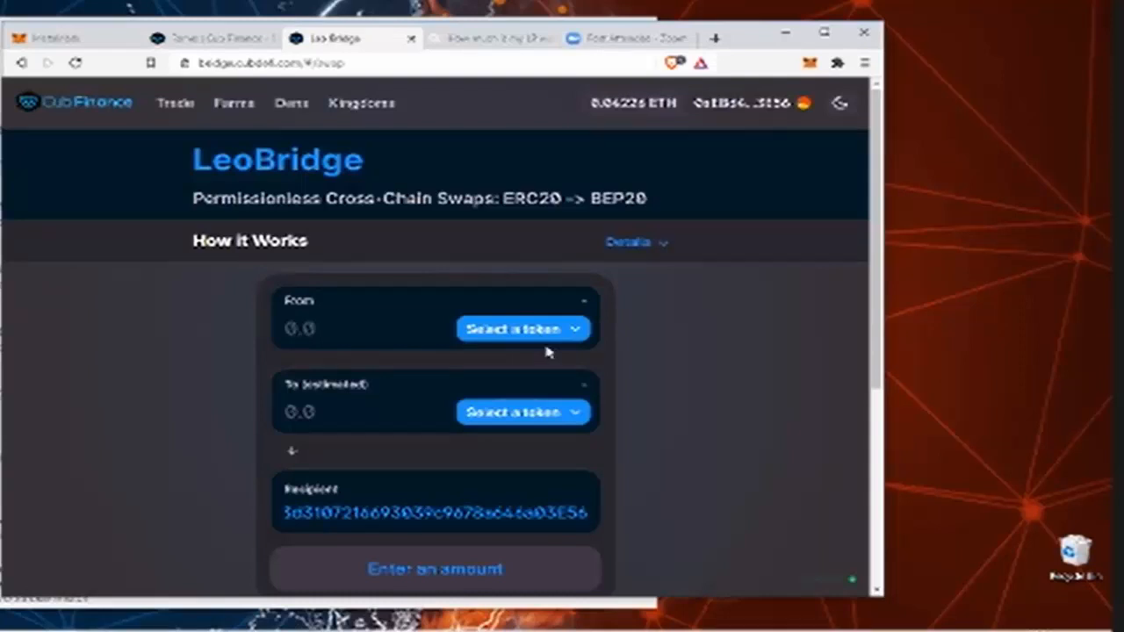
pyautogui.moveTo(553, 355)
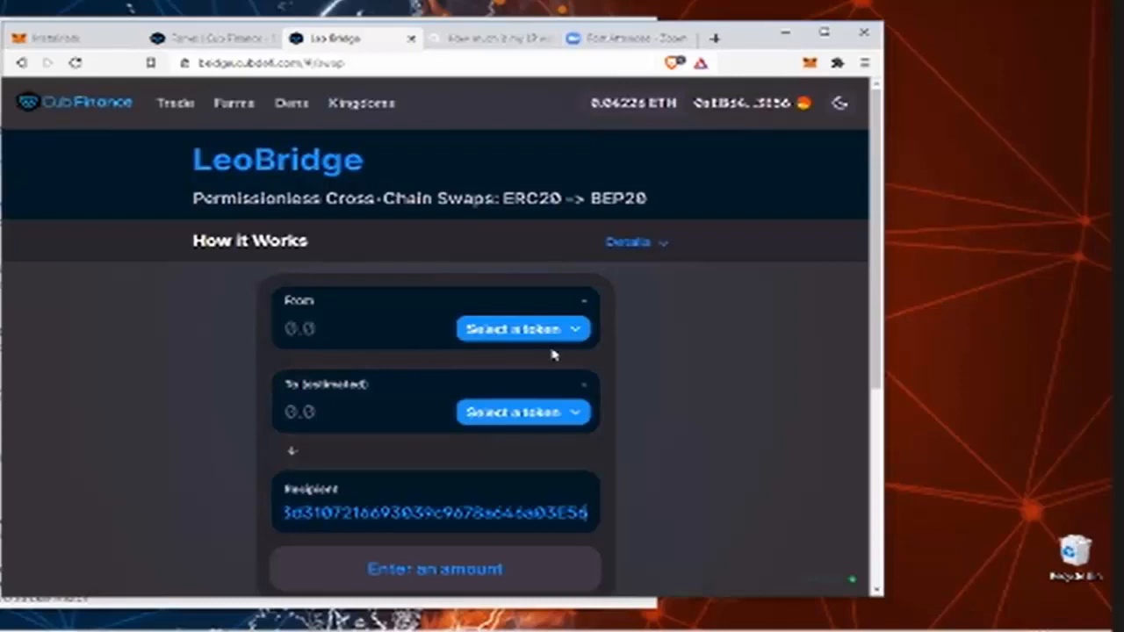
# Step: Choose USDC as the token to send with an amount of 5000
pyautogui.click(522, 328)
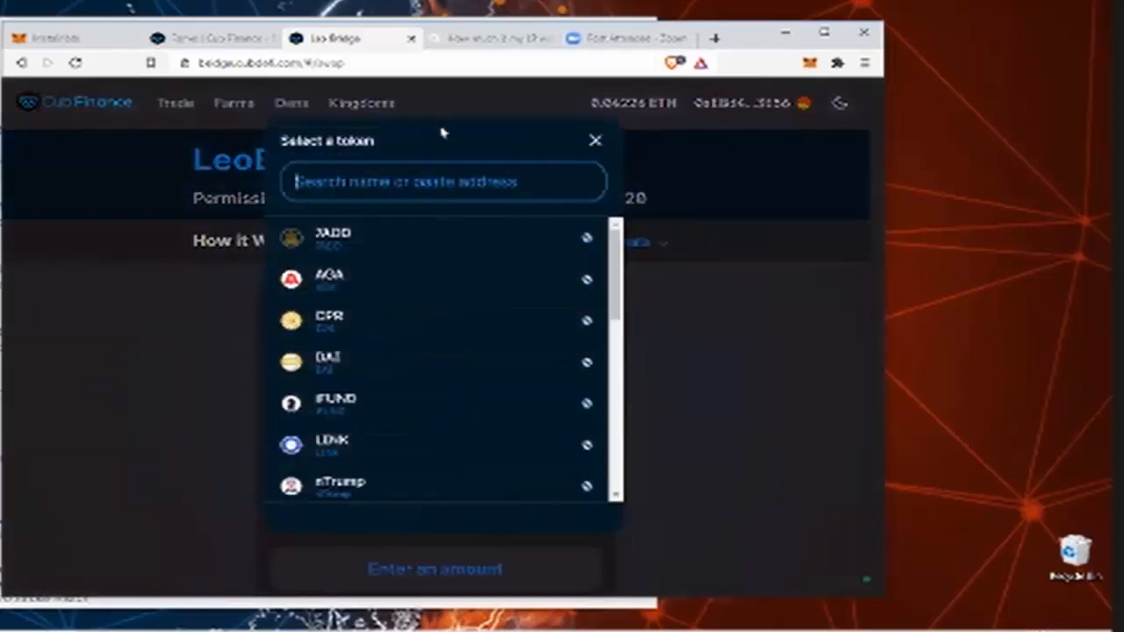
pyautogui.write('u')
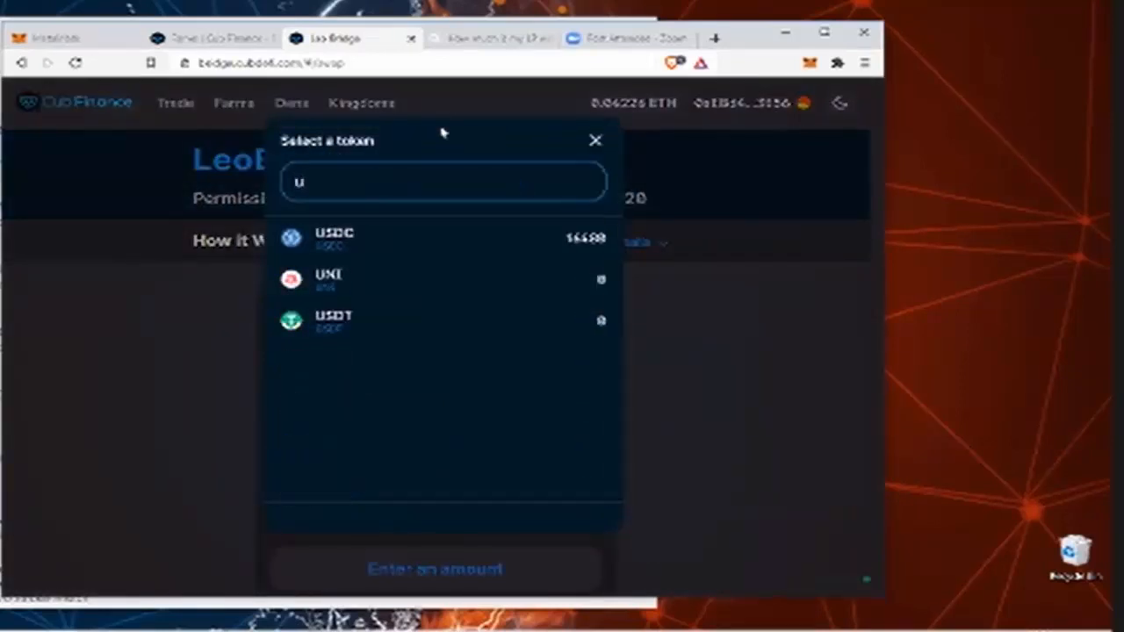
pyautogui.click(334, 237)
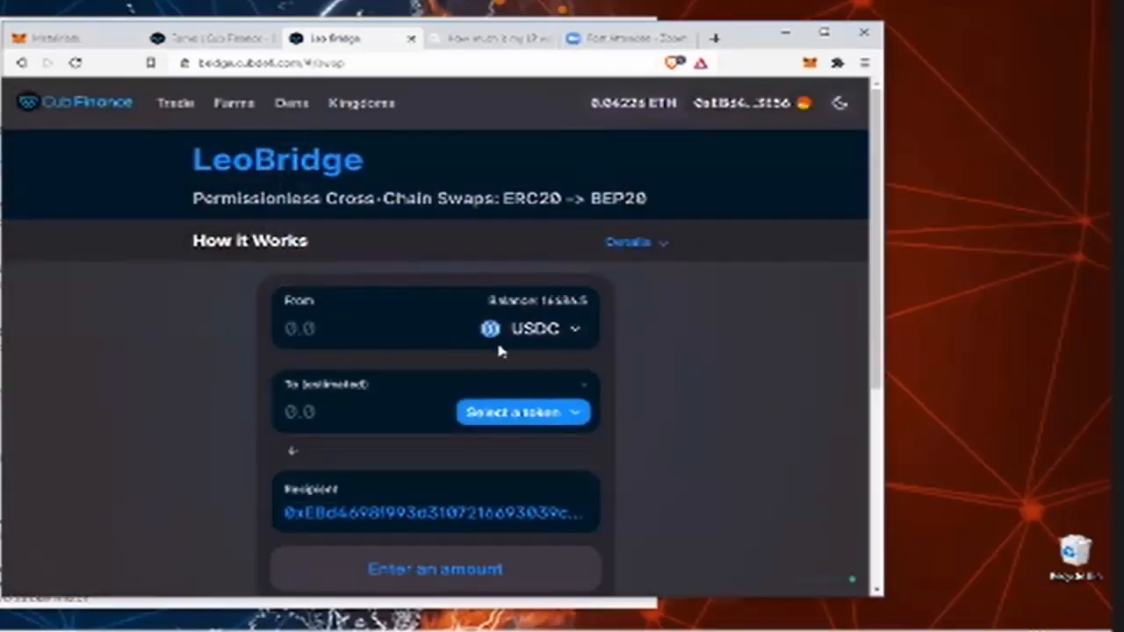
pyautogui.write('5000')
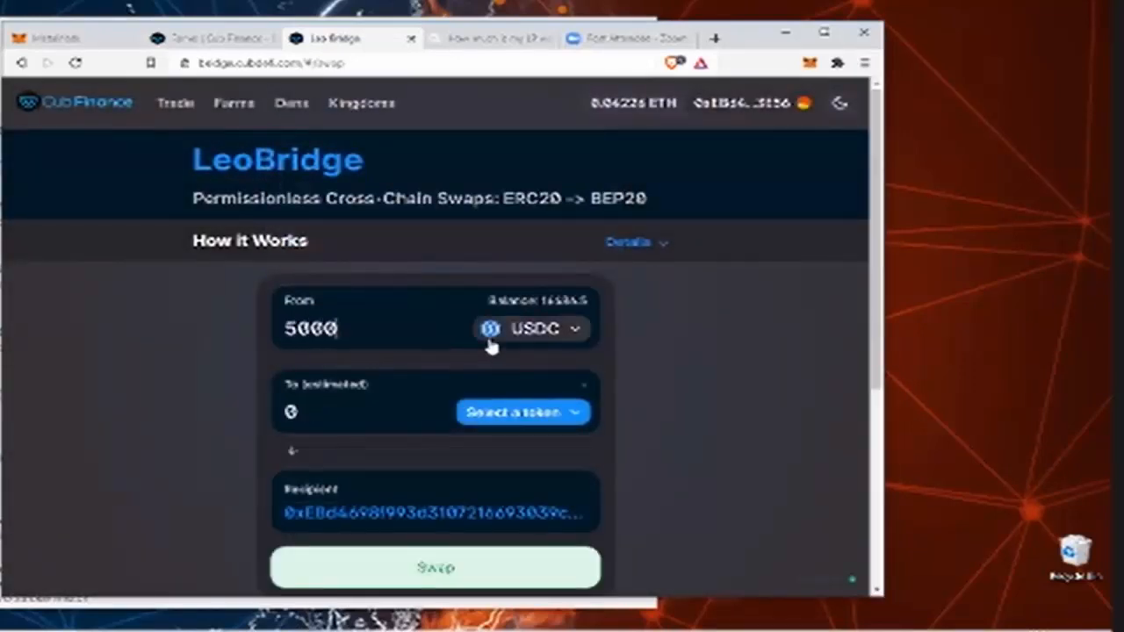
# Step: Choose BUSD as the token to receive and start the swap, bringing up the MetaMask confirmation
pyautogui.click(523, 411)
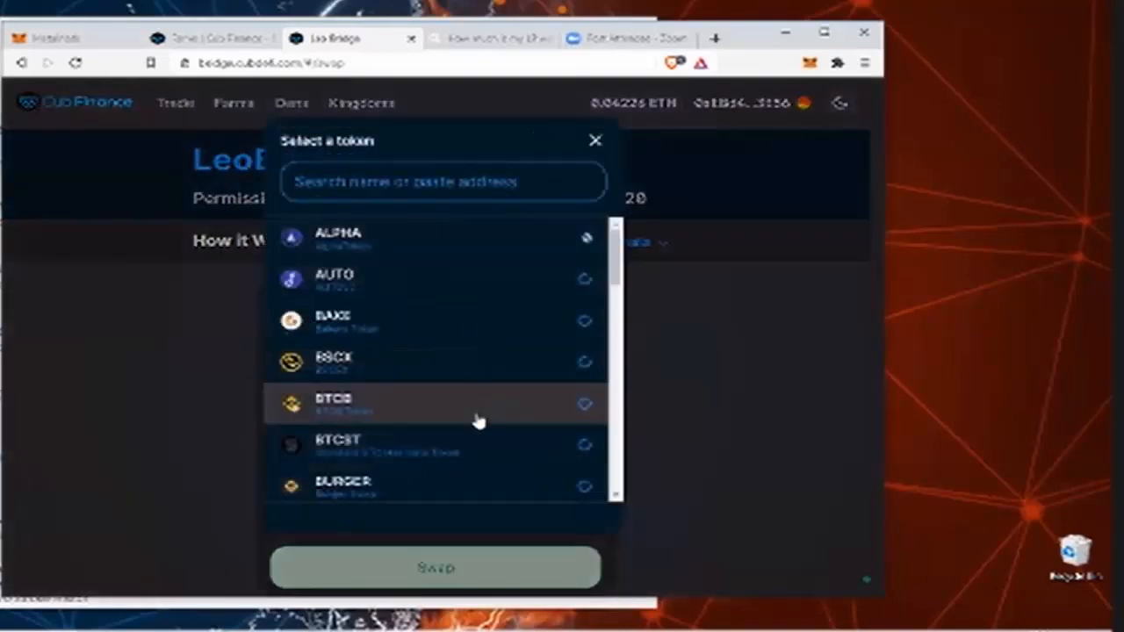
pyautogui.moveTo(492, 288)
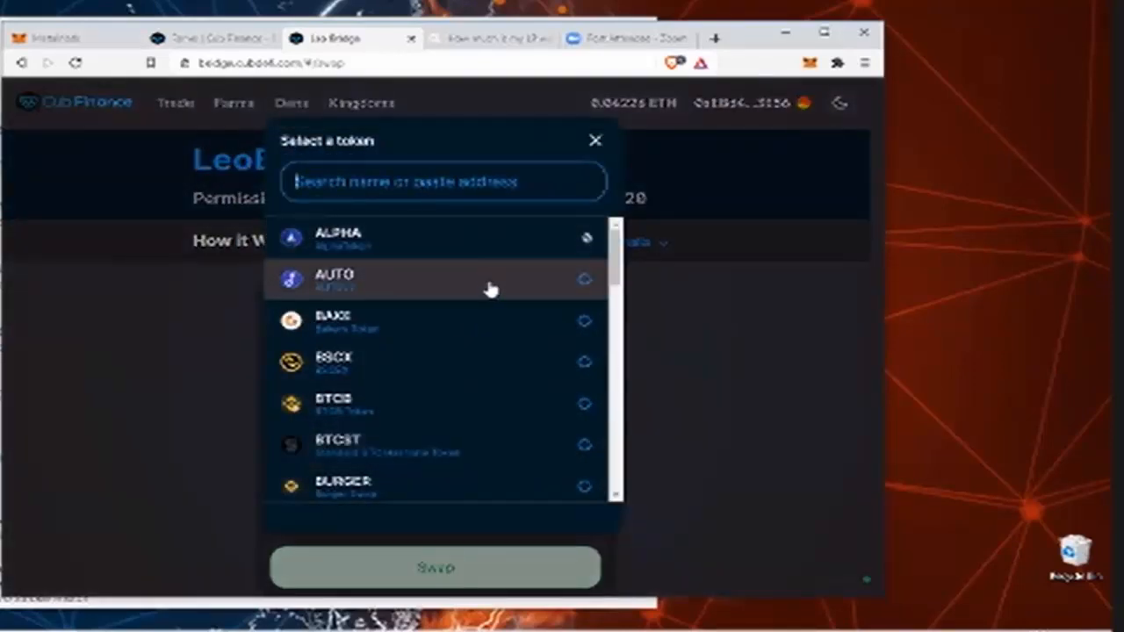
pyautogui.write('bus')
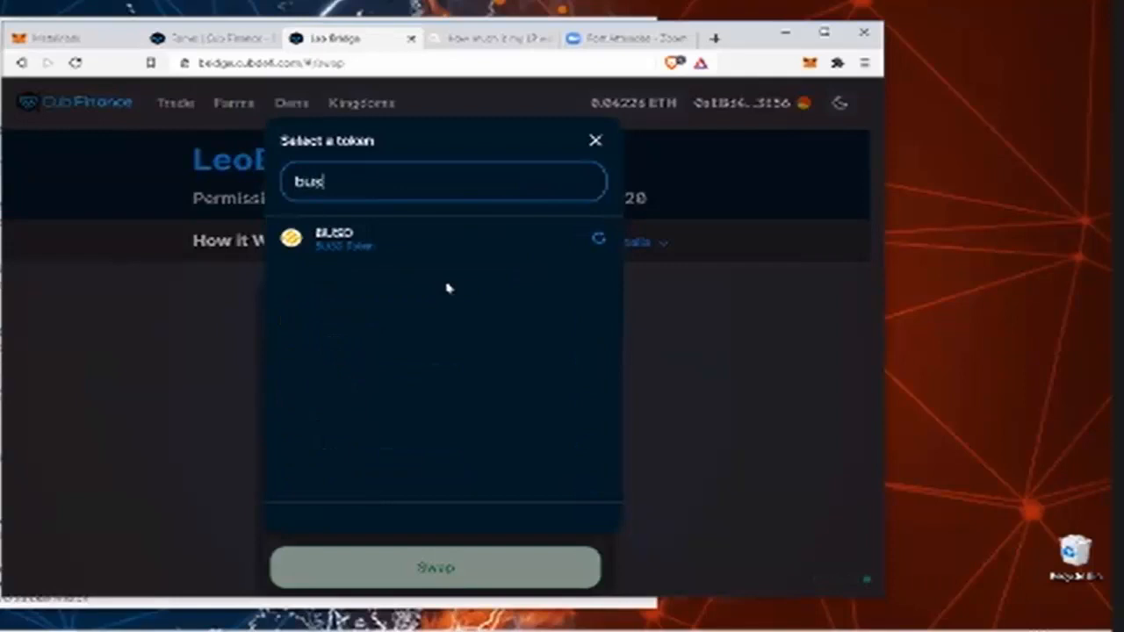
pyautogui.click(351, 239)
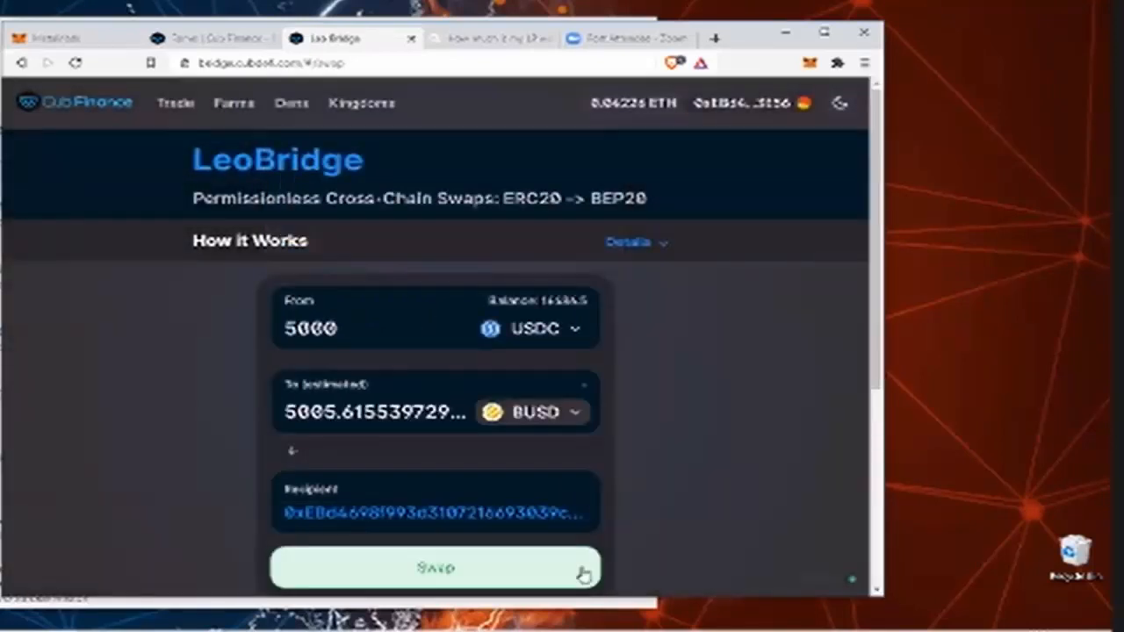
pyautogui.click(435, 569)
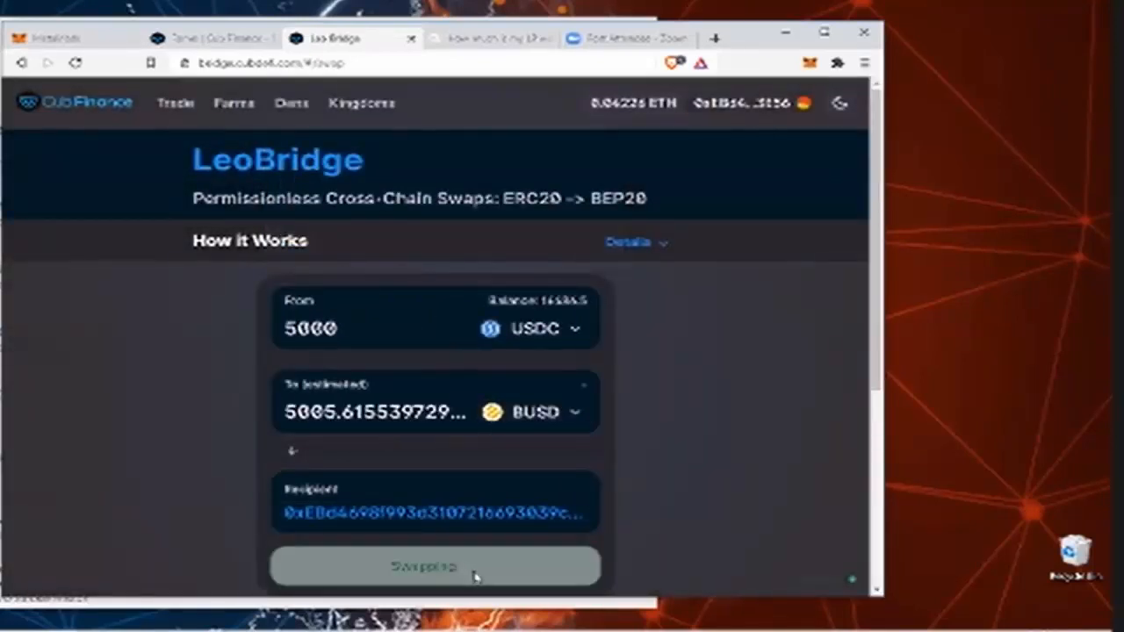
pyautogui.click(436, 568)
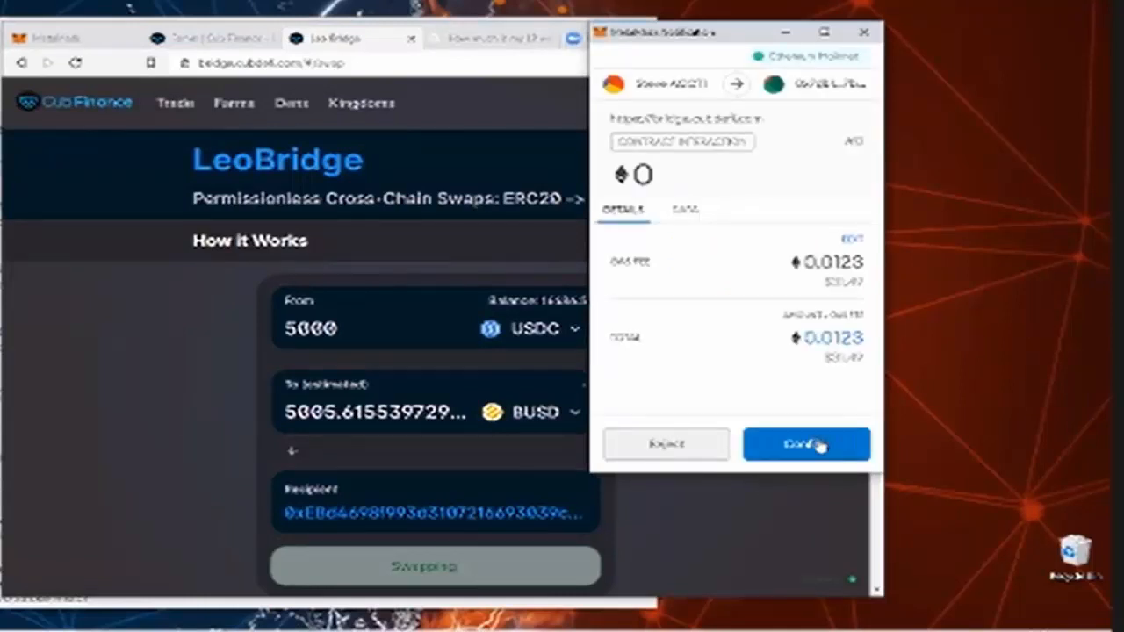
pyautogui.click(807, 442)
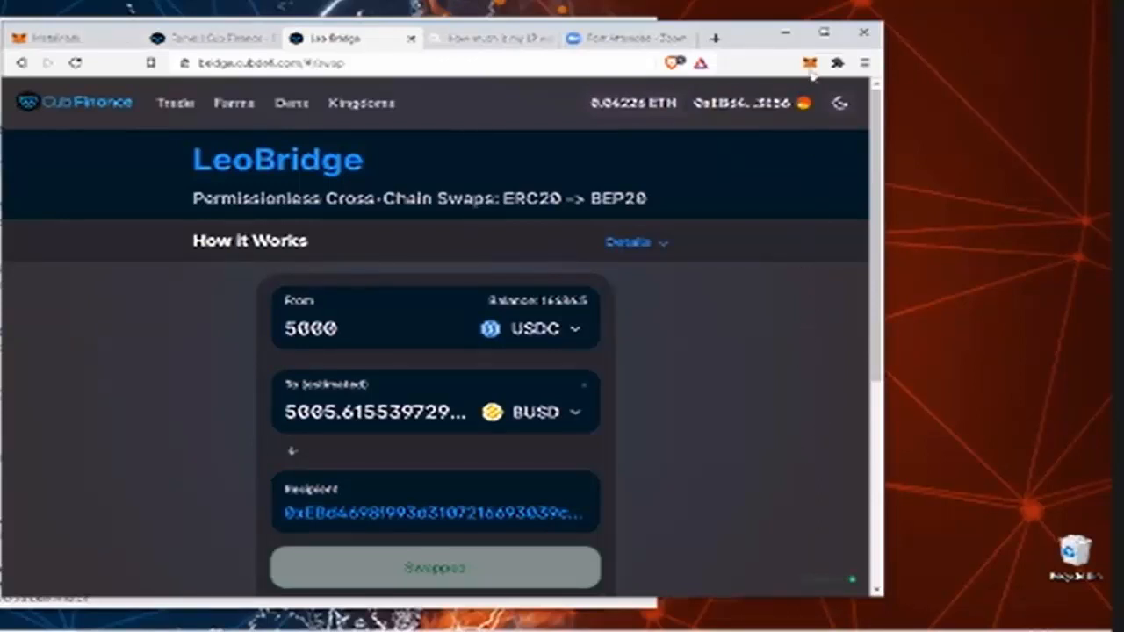
pyautogui.moveTo(831, 332)
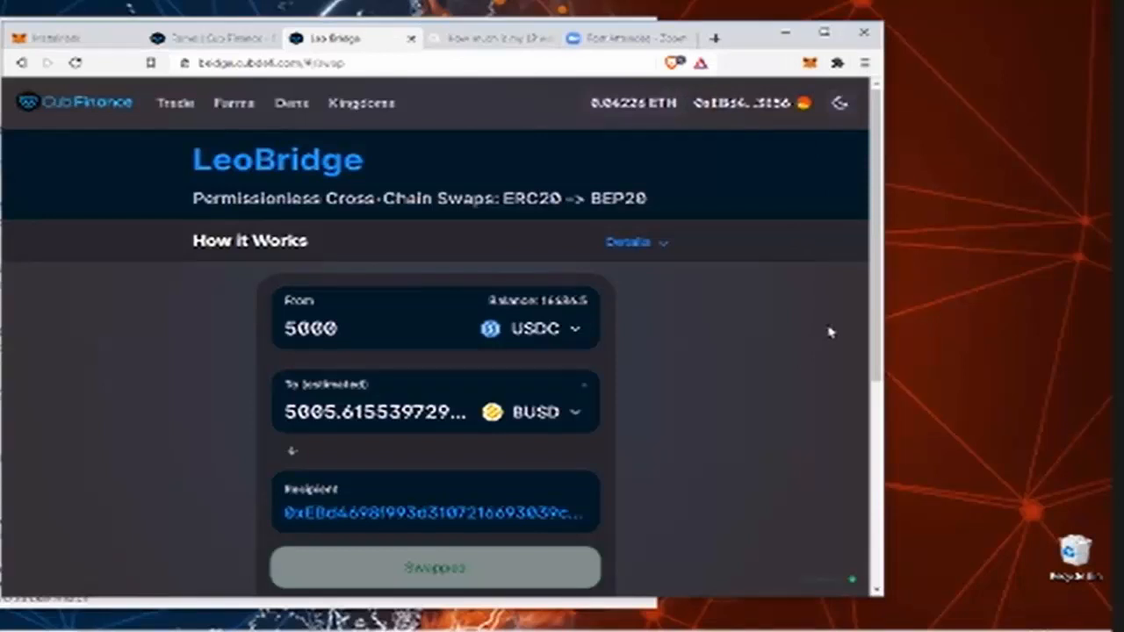
pyautogui.moveTo(819, 331)
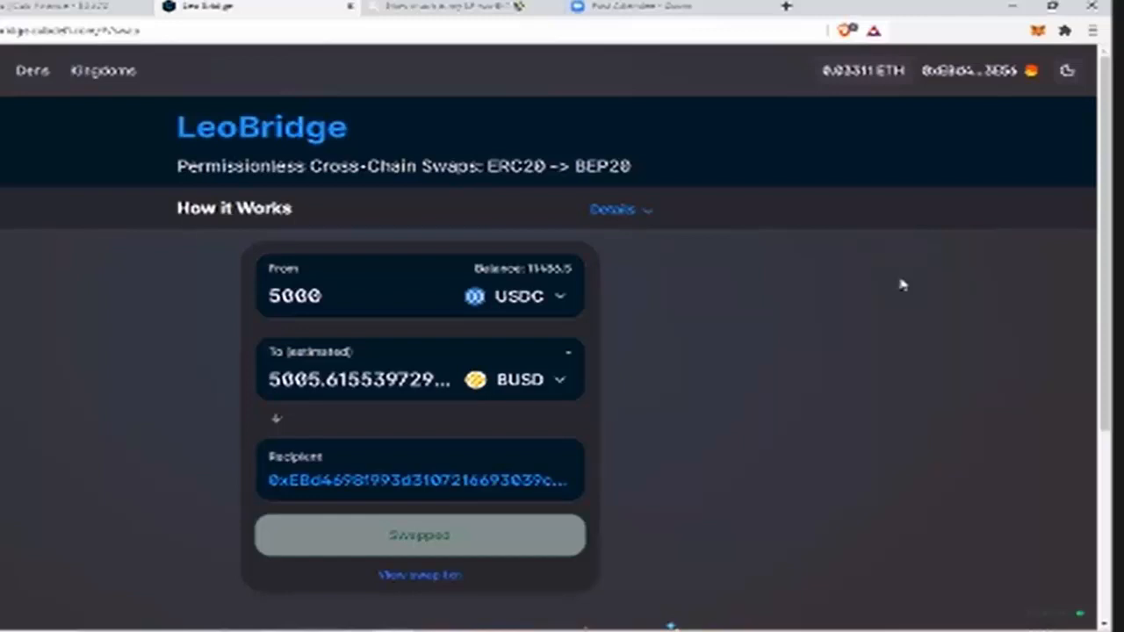
pyautogui.moveTo(908, 285)
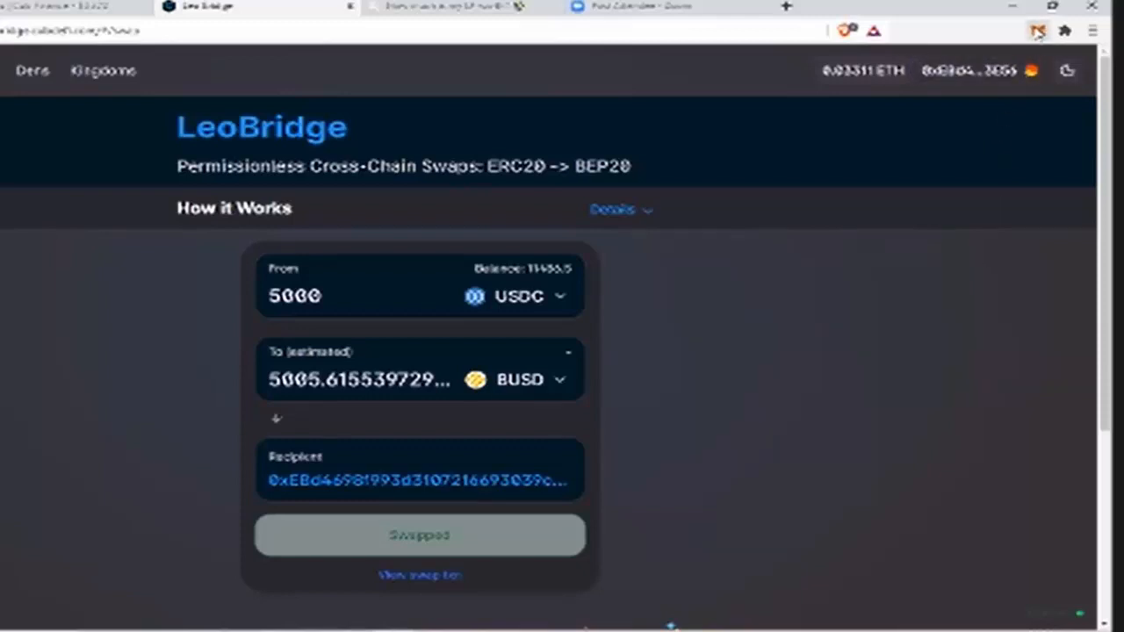
# Step: Switch the MetaMask wallet network to Binance Smart Chain
pyautogui.click(1034, 31)
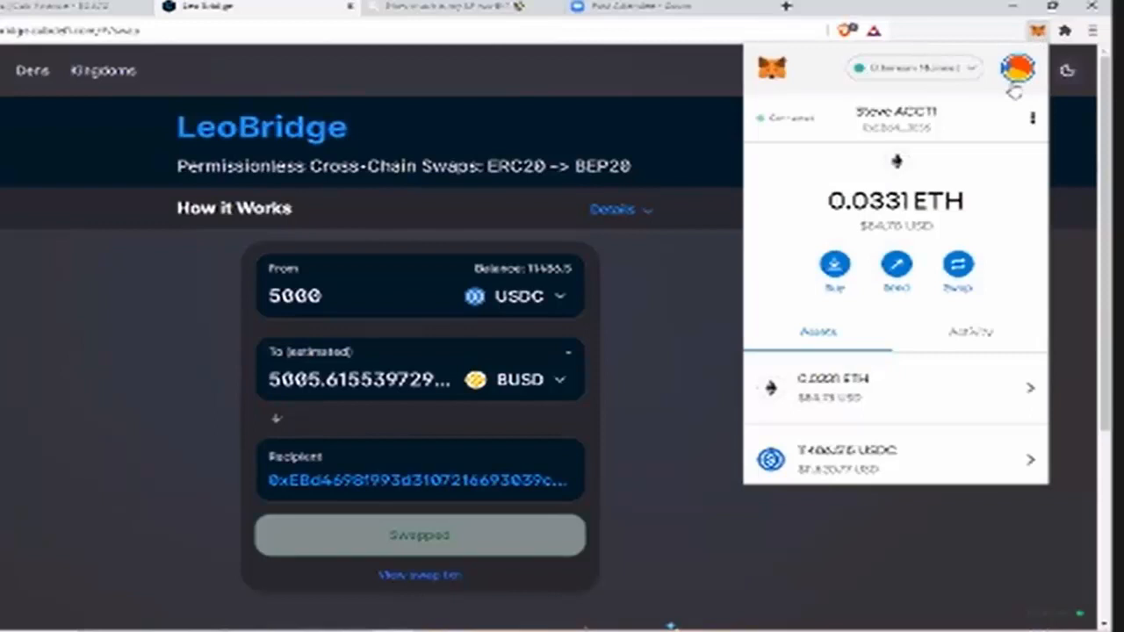
pyautogui.click(914, 66)
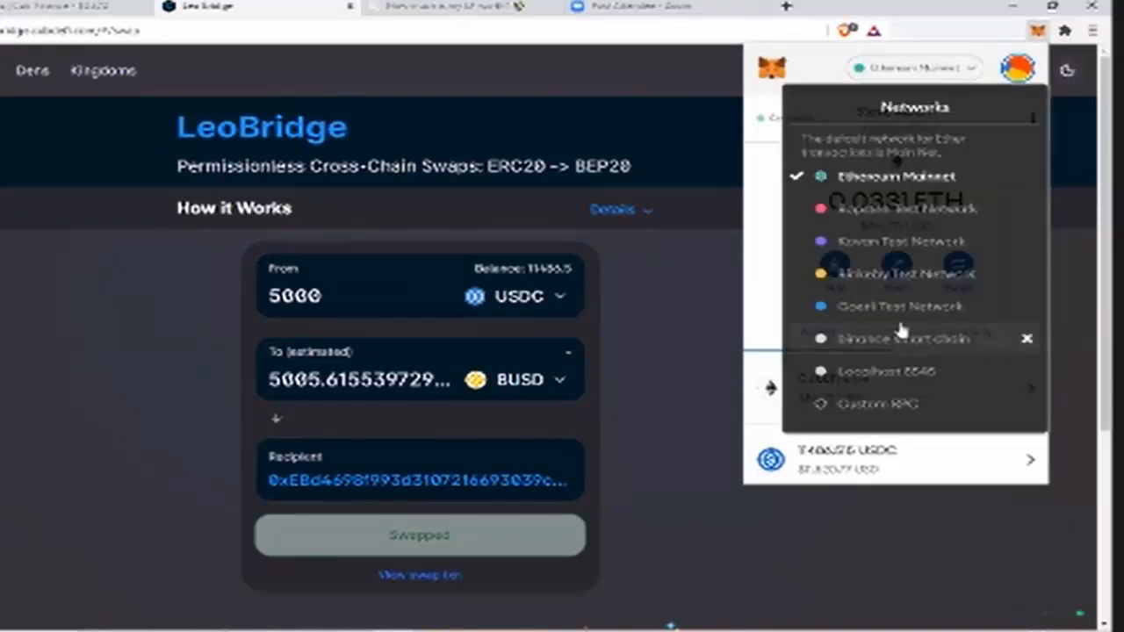
pyautogui.moveTo(904, 342)
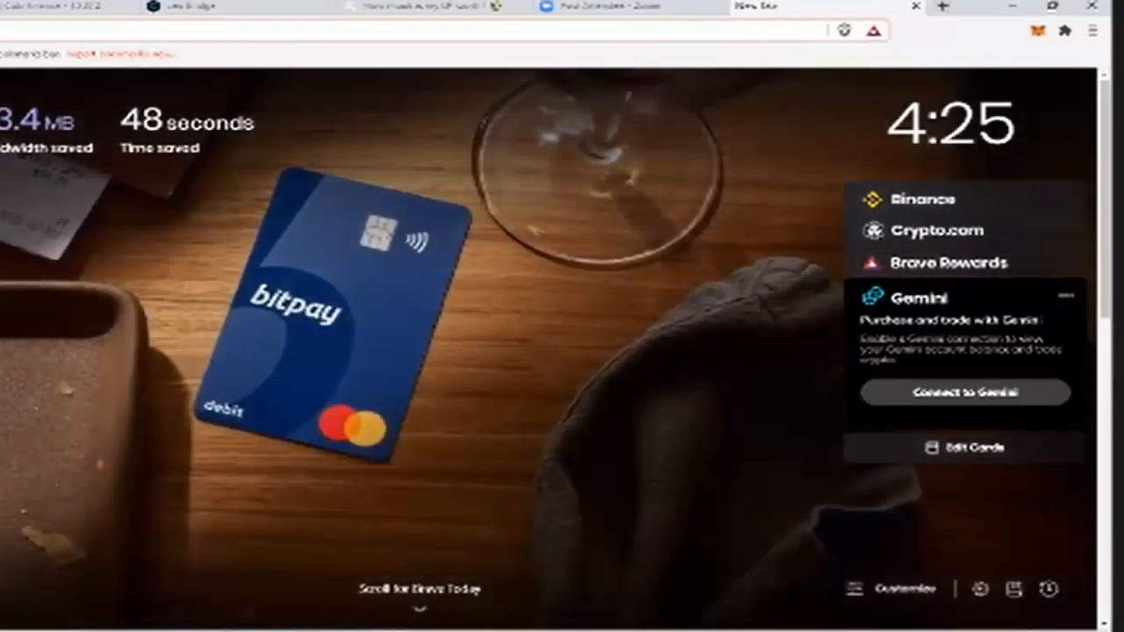
pyautogui.click(1032, 31)
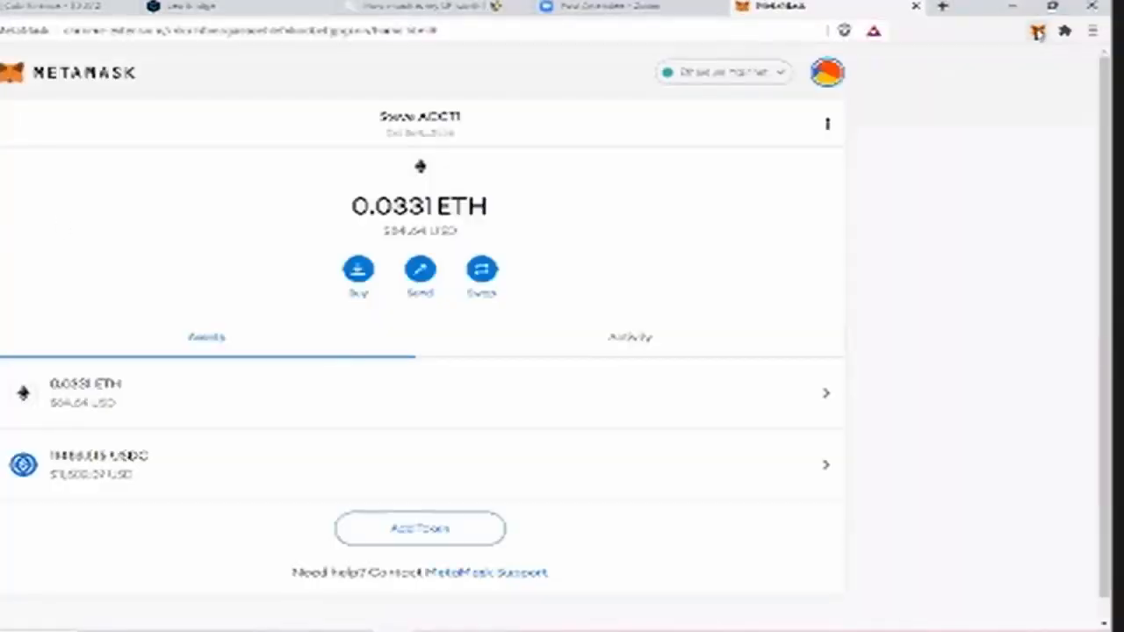
pyautogui.click(1036, 31)
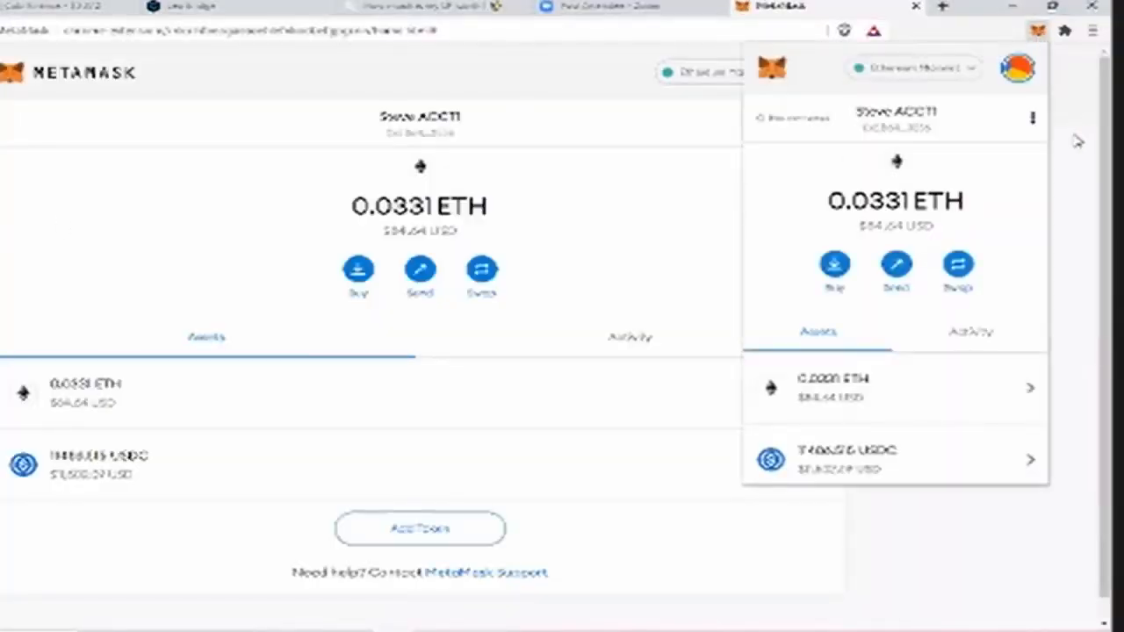
pyautogui.click(914, 66)
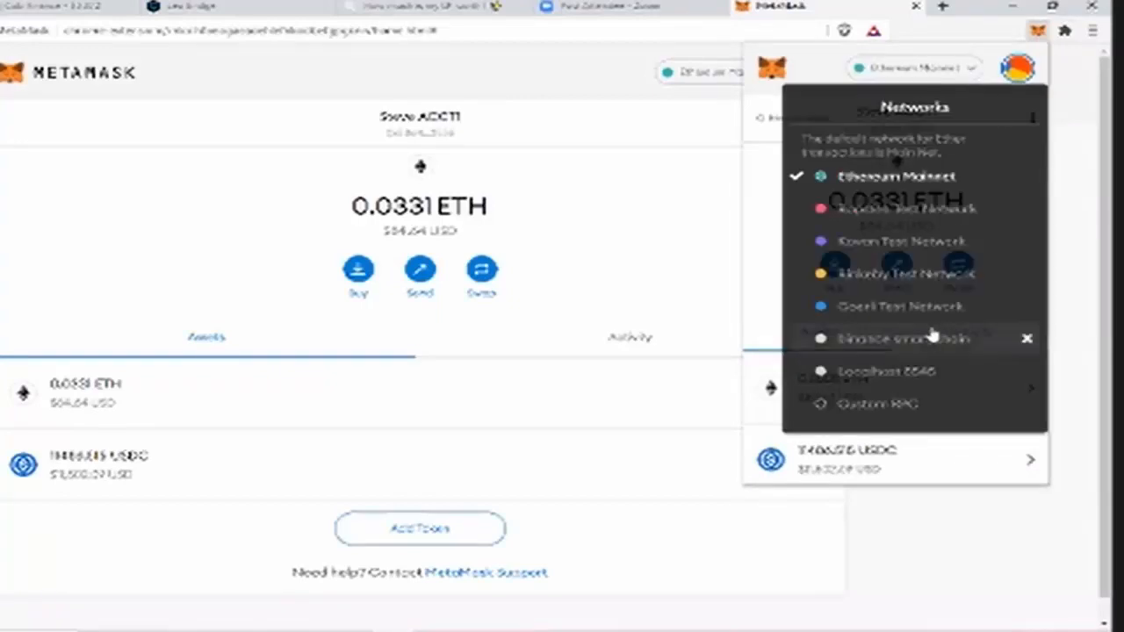
pyautogui.click(896, 337)
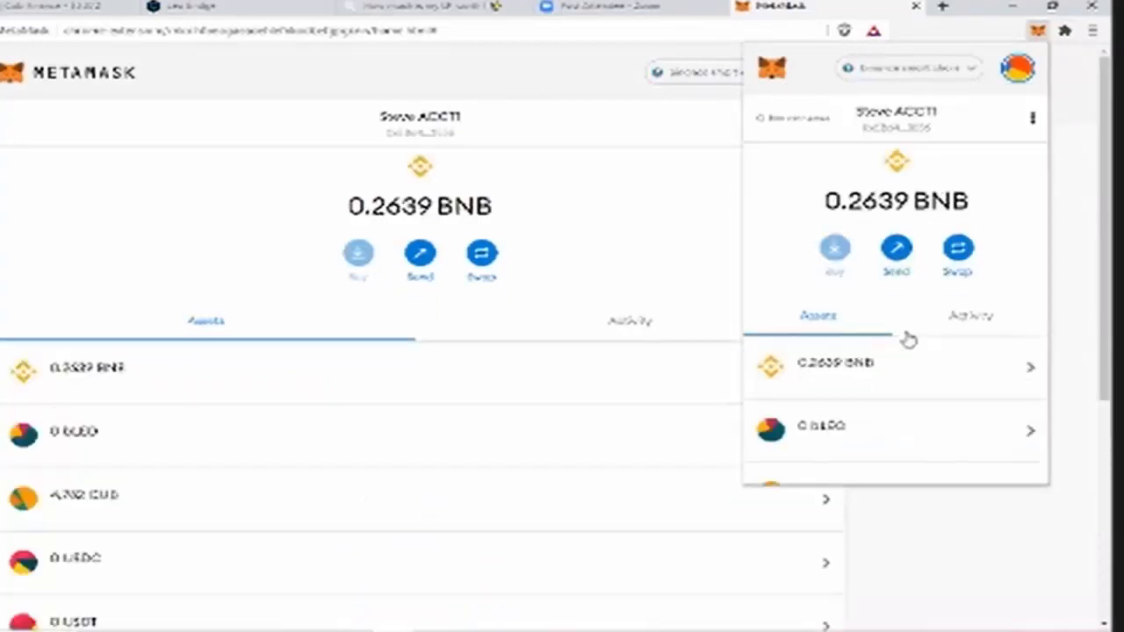
# Step: Scroll the Assets list to the BUSD balance of about 974,306
pyautogui.scroll(-3)
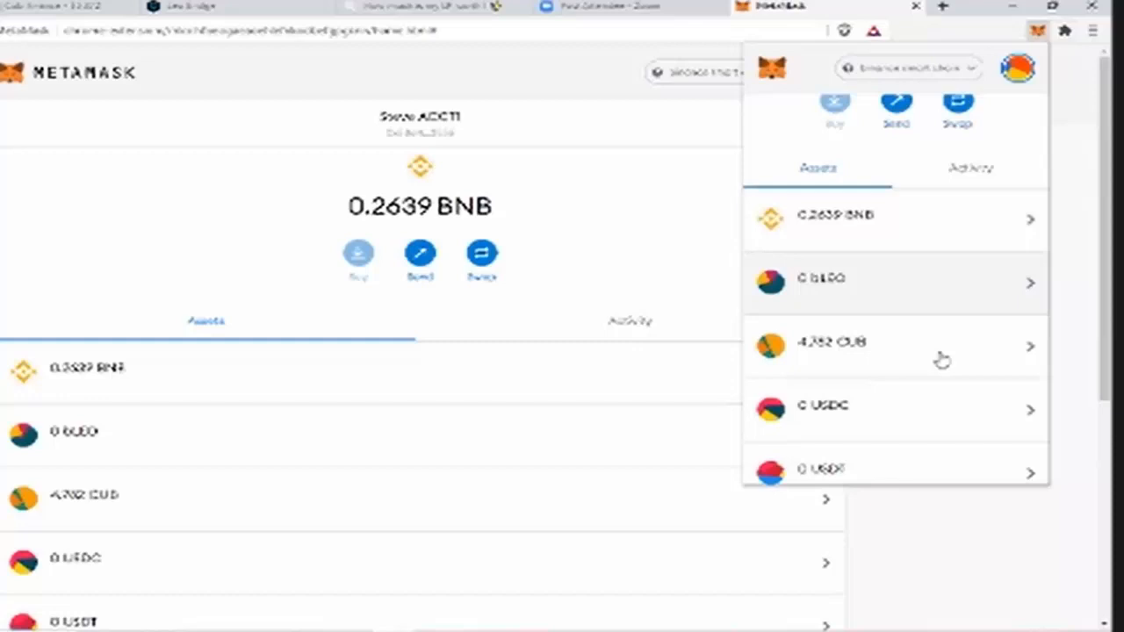
pyautogui.scroll(-3)
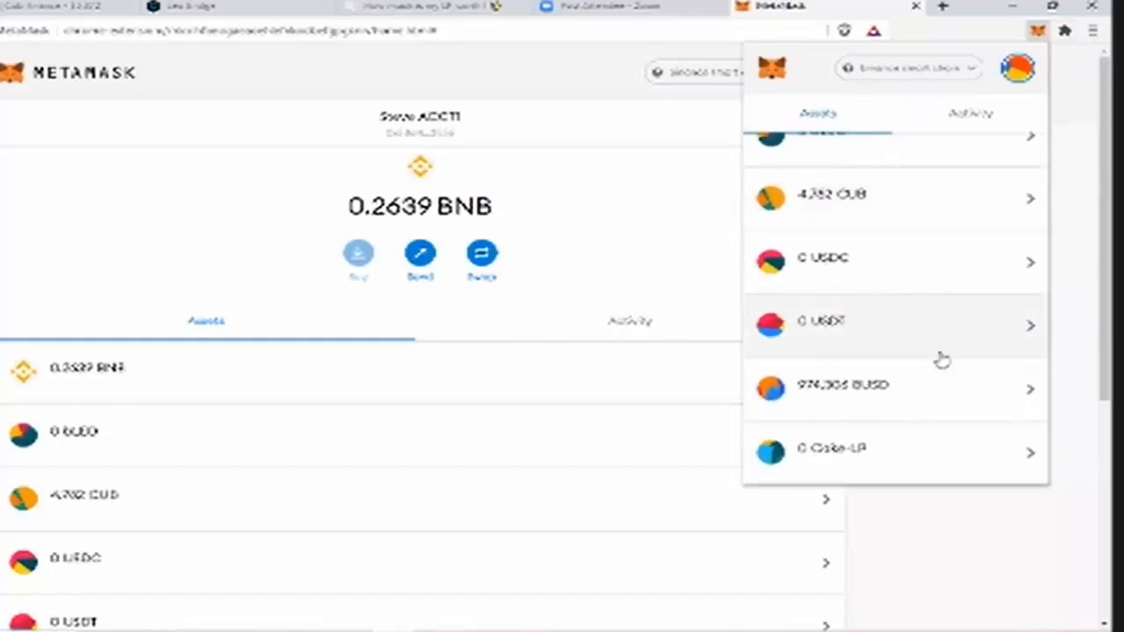
pyautogui.scroll(-3)
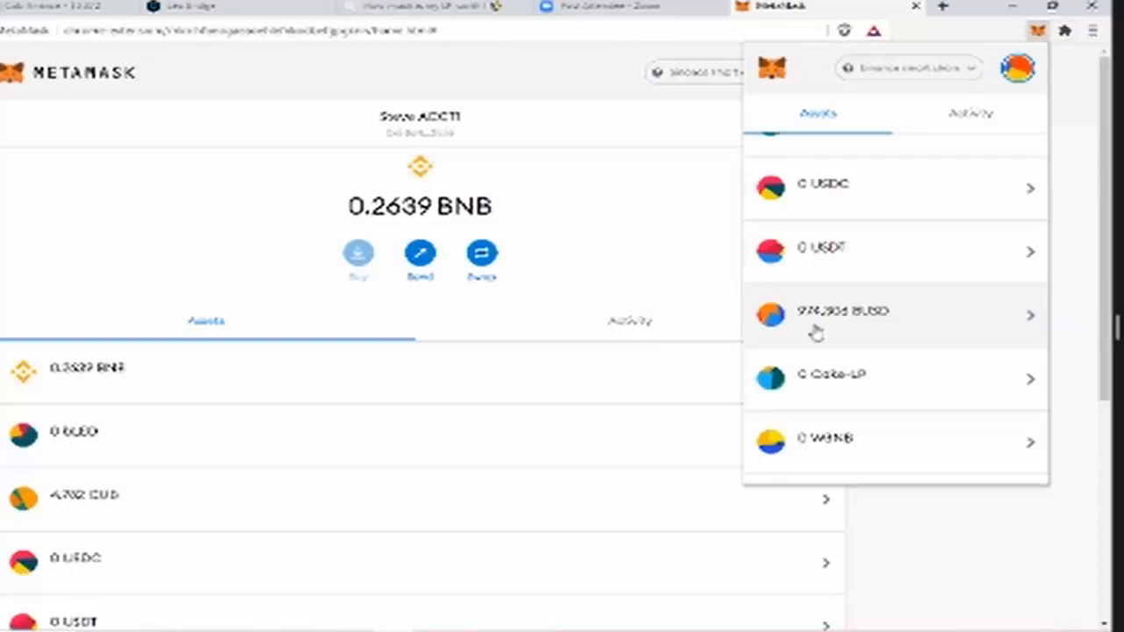
pyautogui.moveTo(840, 334)
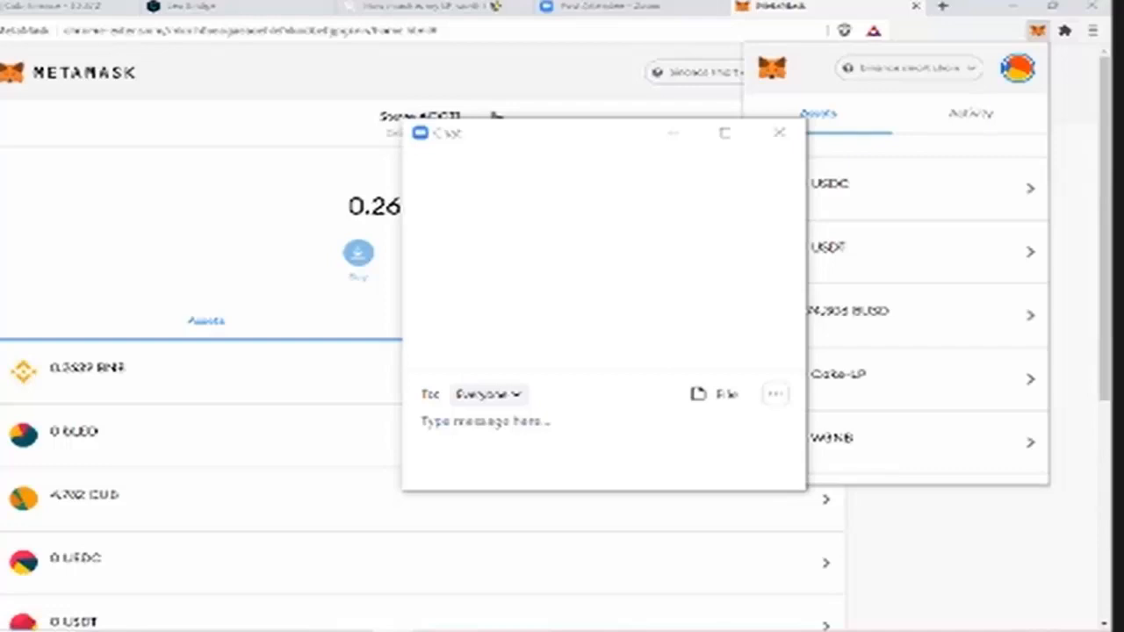
pyautogui.moveTo(783, 344)
pyautogui.write('https://etherscan.io/')
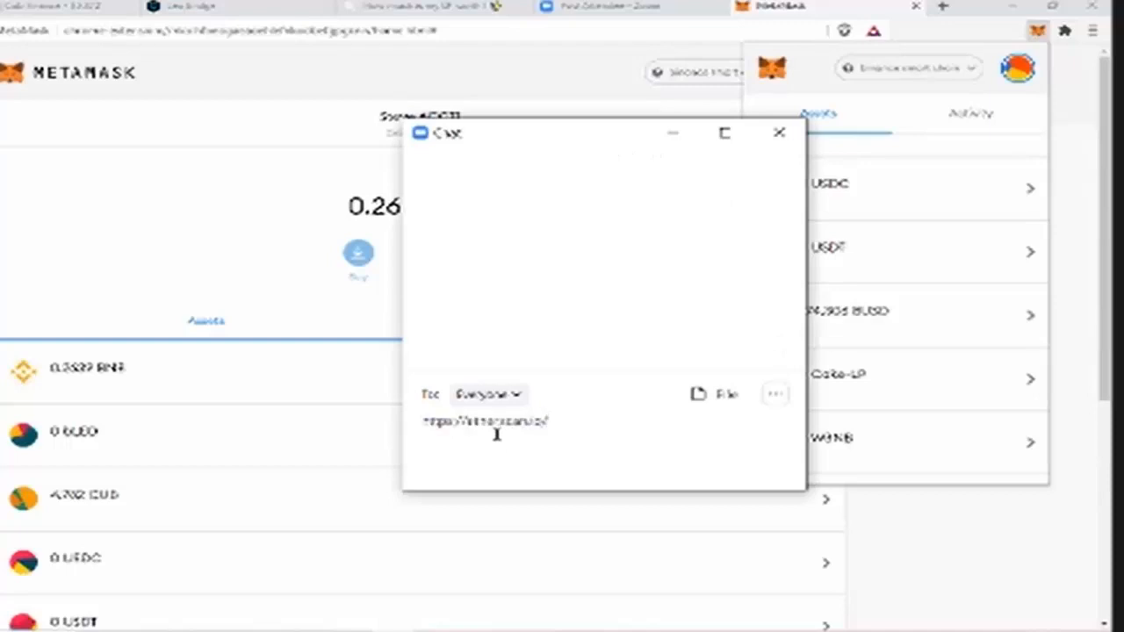
# Step: Go to Etherscan from the chat link and paste the wallet address into its search
pyautogui.press('Enter')
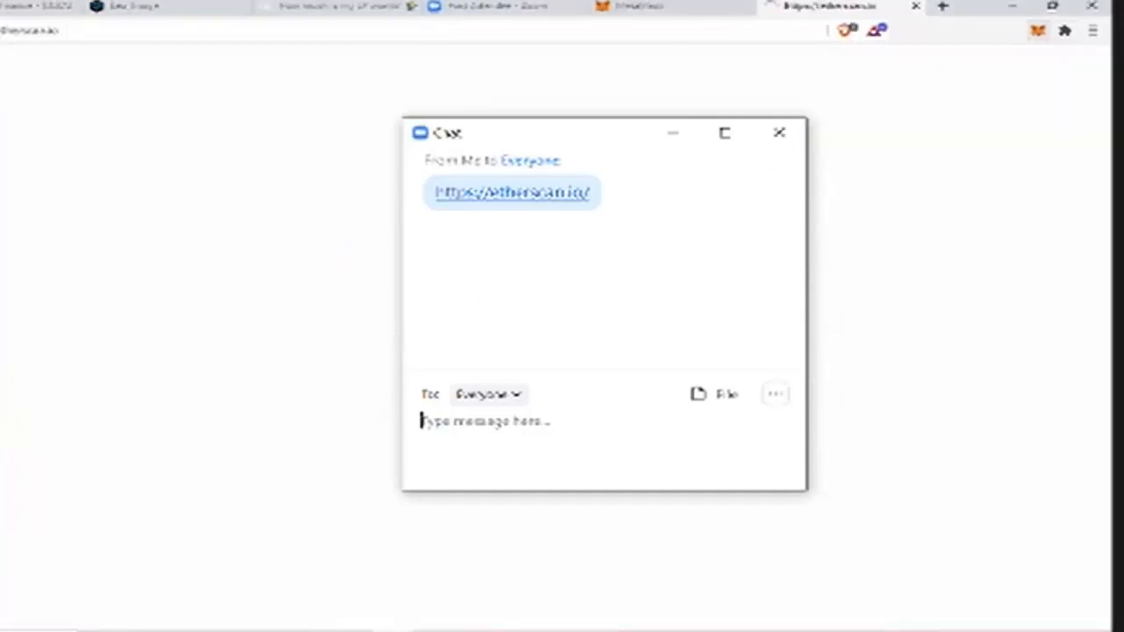
pyautogui.click(513, 192)
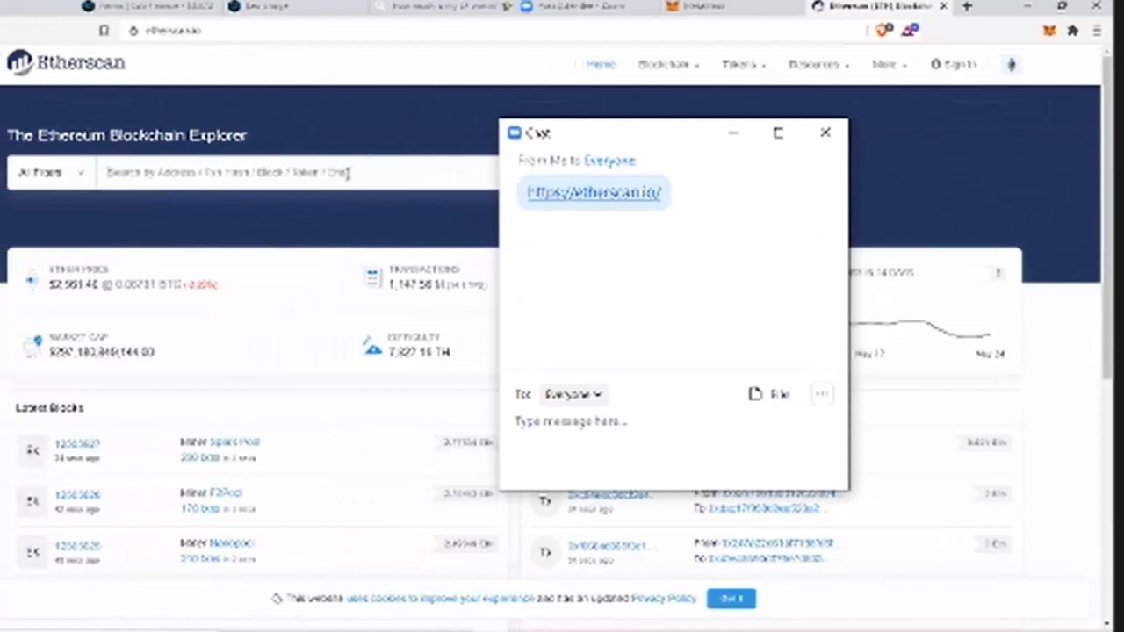
pyautogui.rightClick(219, 173)
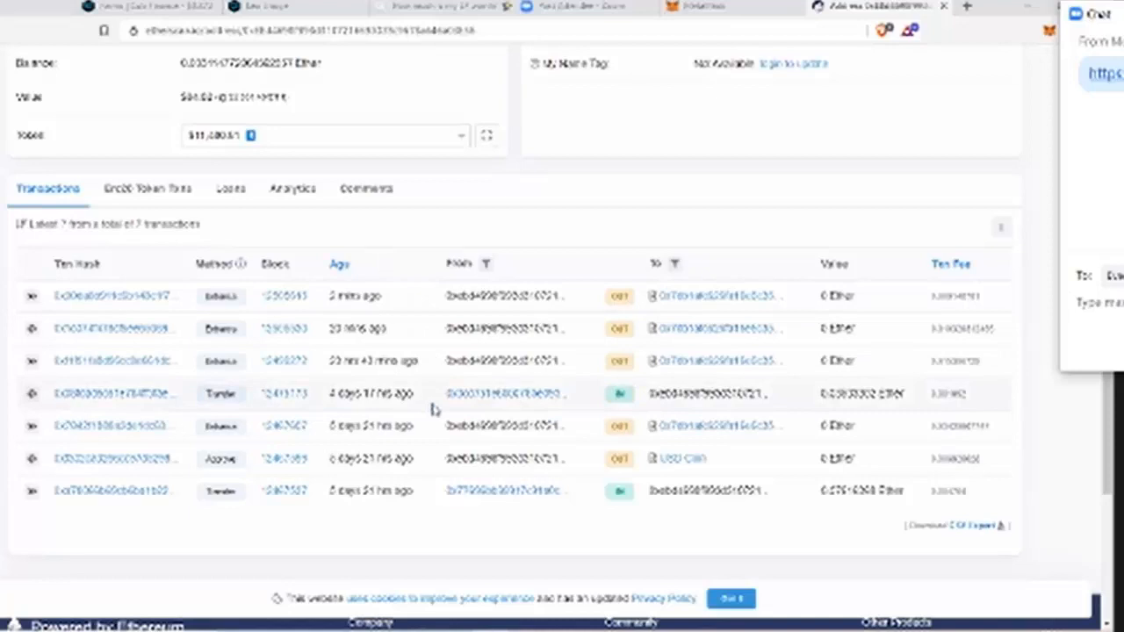
pyautogui.moveTo(629, 416)
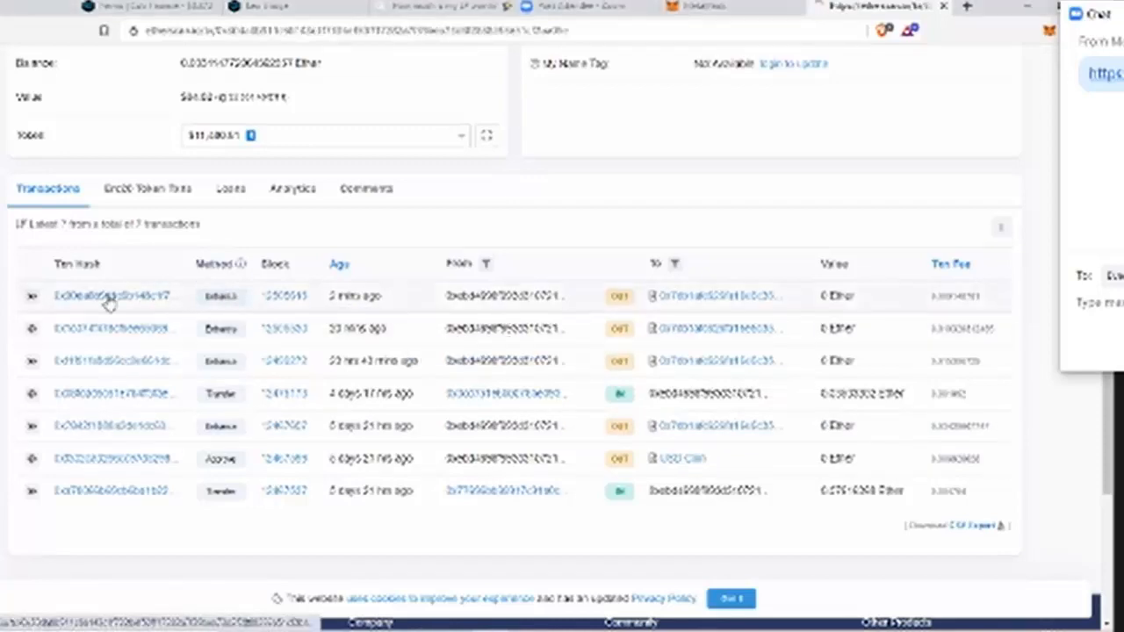
# Step: View the newest transaction's details, showing the successful USDC swap via Uniswap
pyautogui.click(106, 295)
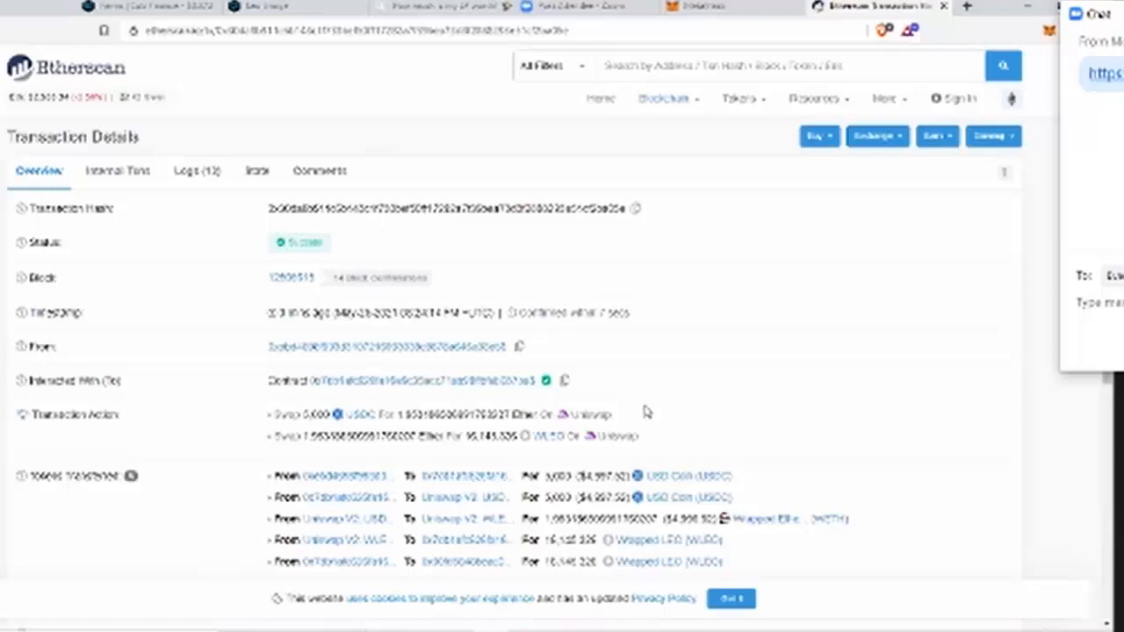
pyautogui.scroll(-3)
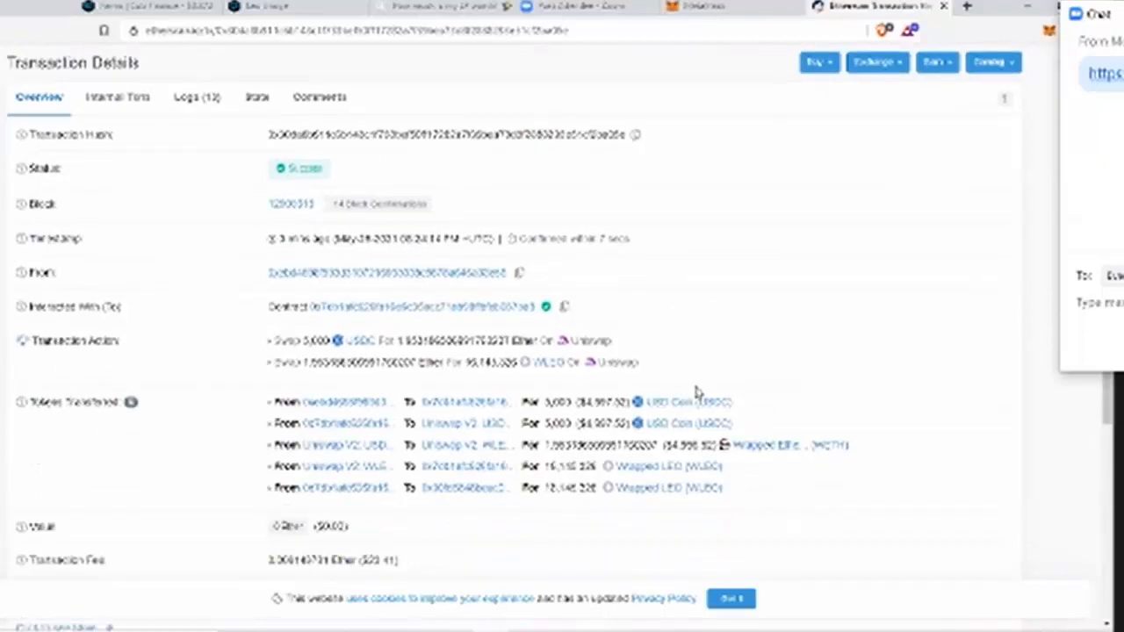
pyautogui.moveTo(724, 393)
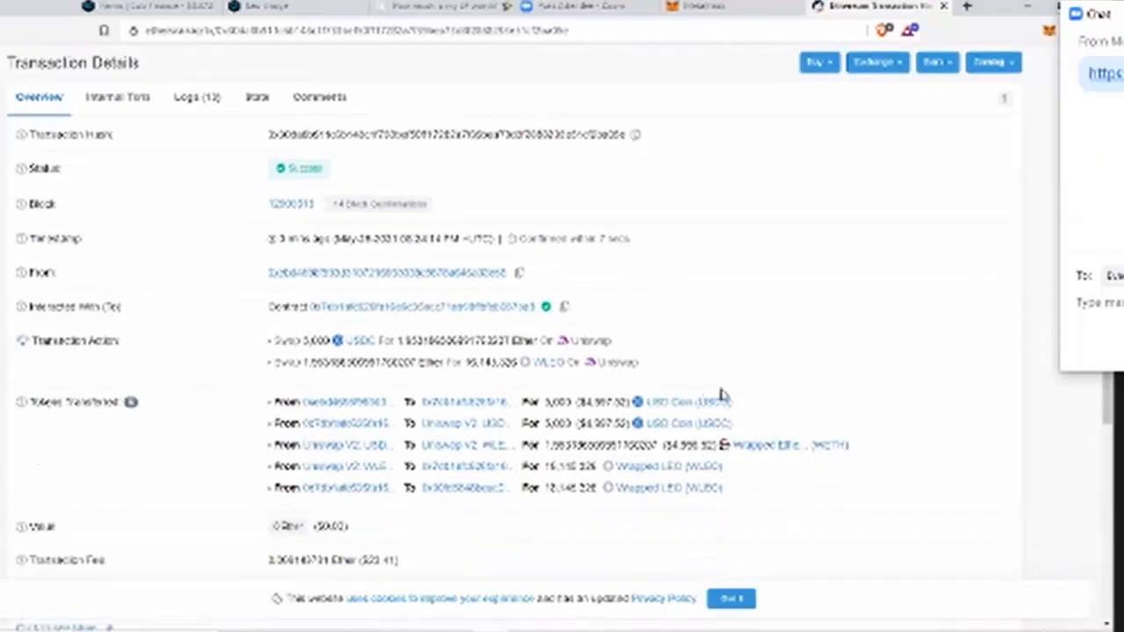
pyautogui.moveTo(793, 359)
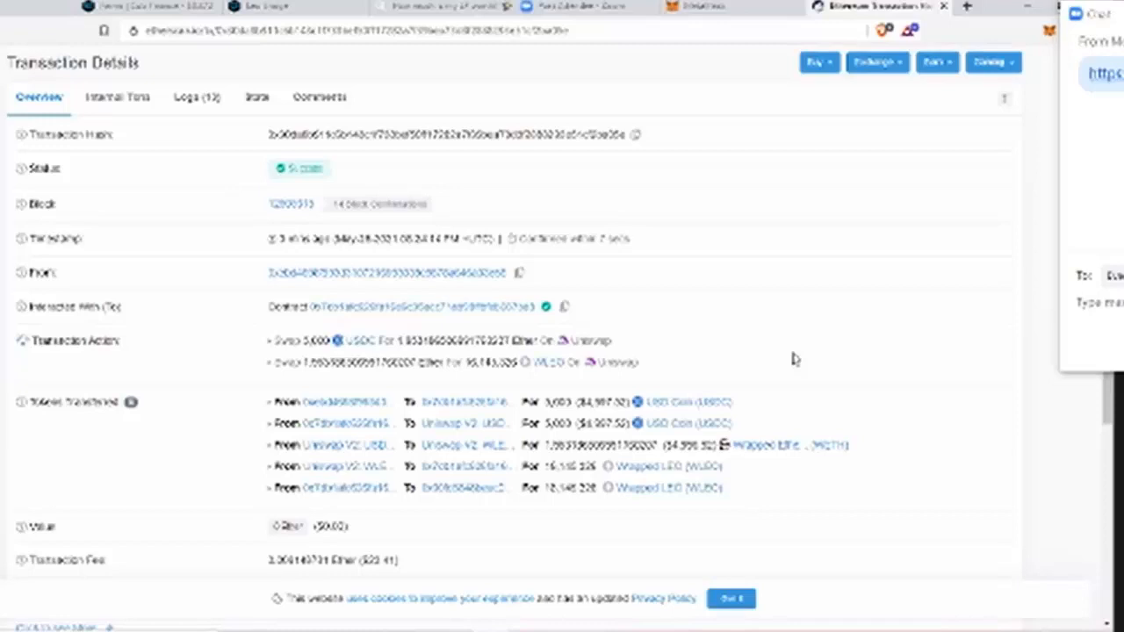
pyautogui.moveTo(766, 429)
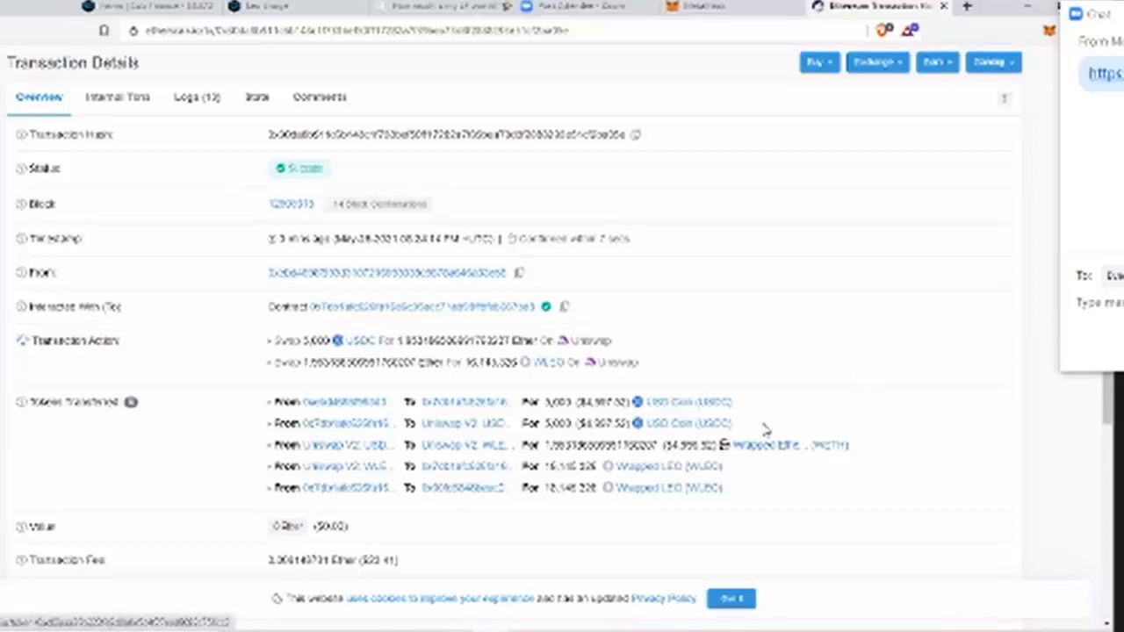
pyautogui.moveTo(728, 466)
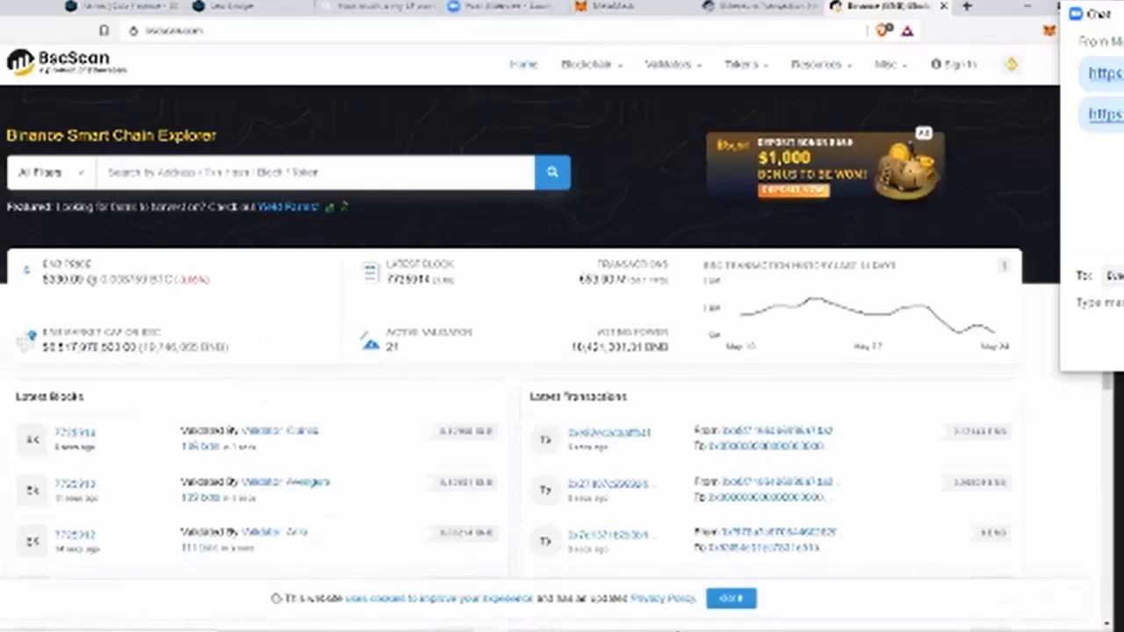
# Step: Look up the wallet address on BscScan and show its BEP-20 token transfers with the BUSD arrival
pyautogui.rightClick(313, 172)
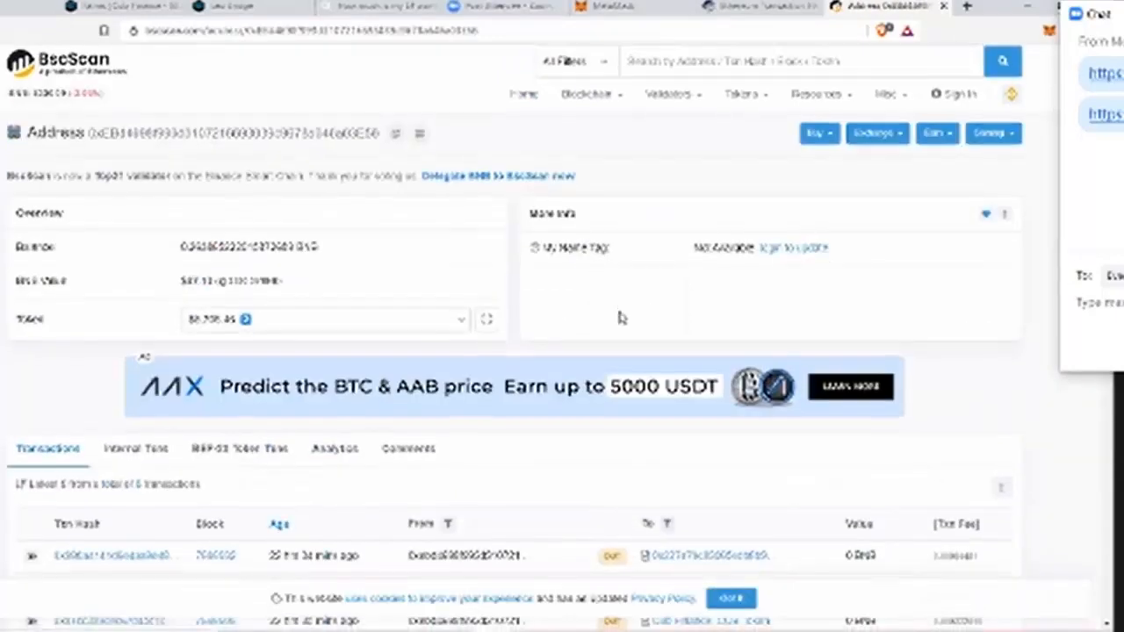
pyautogui.scroll(-3)
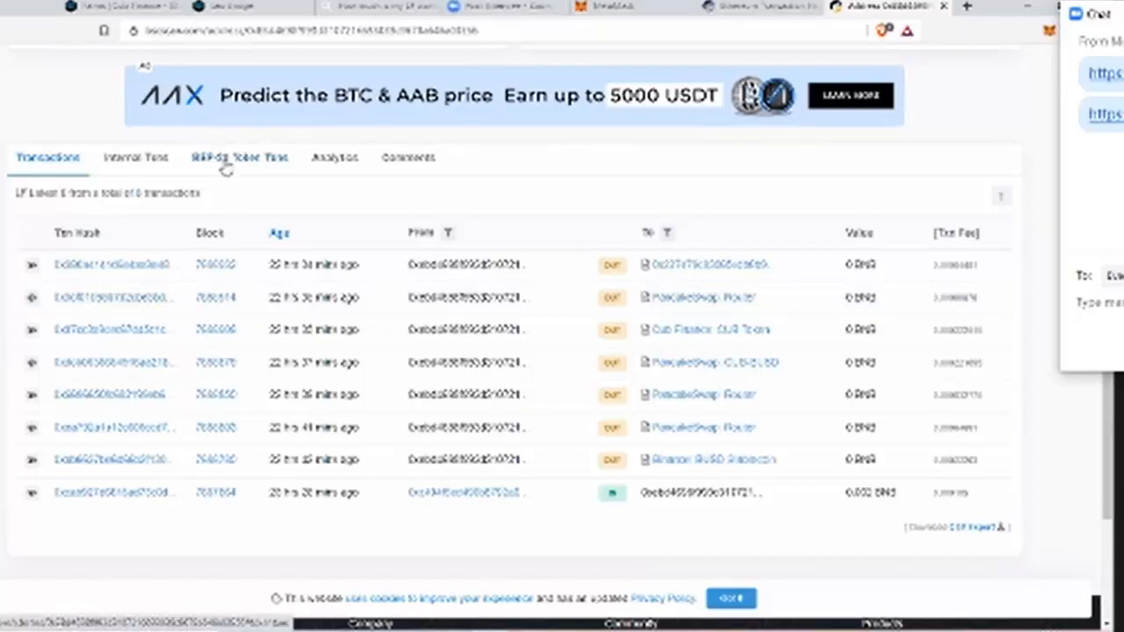
pyautogui.click(239, 158)
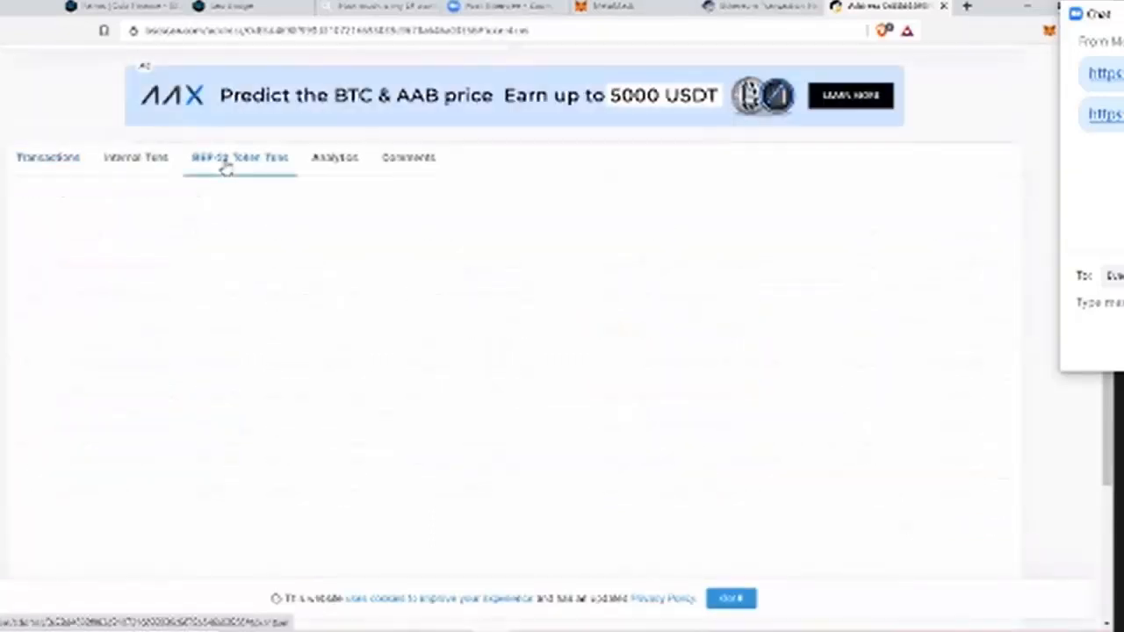
pyautogui.click(239, 158)
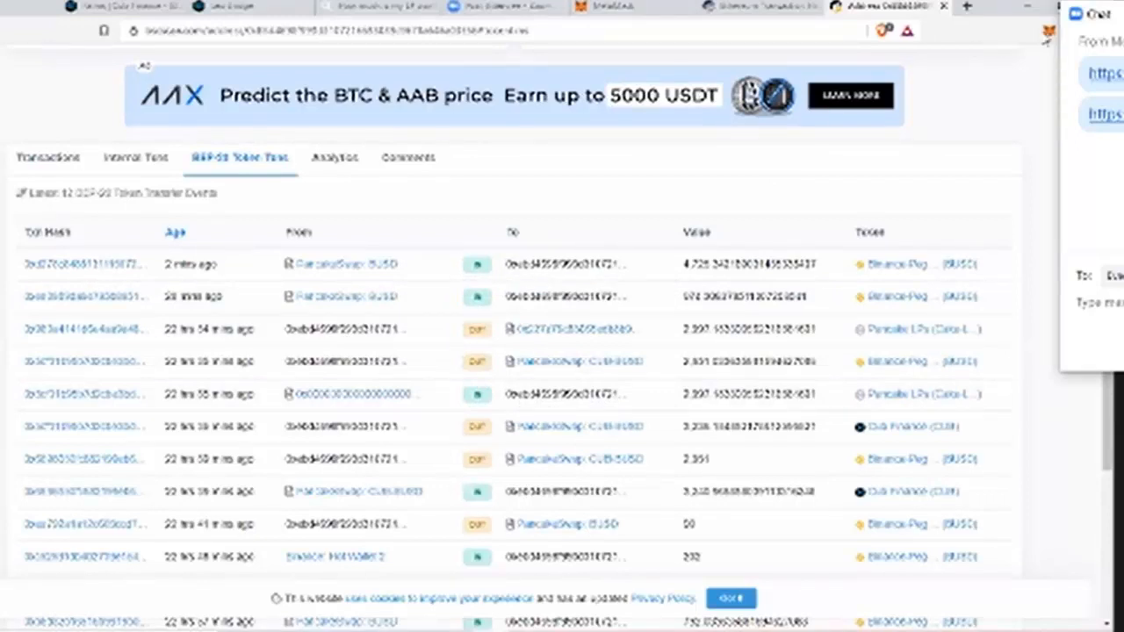
pyautogui.click(1047, 33)
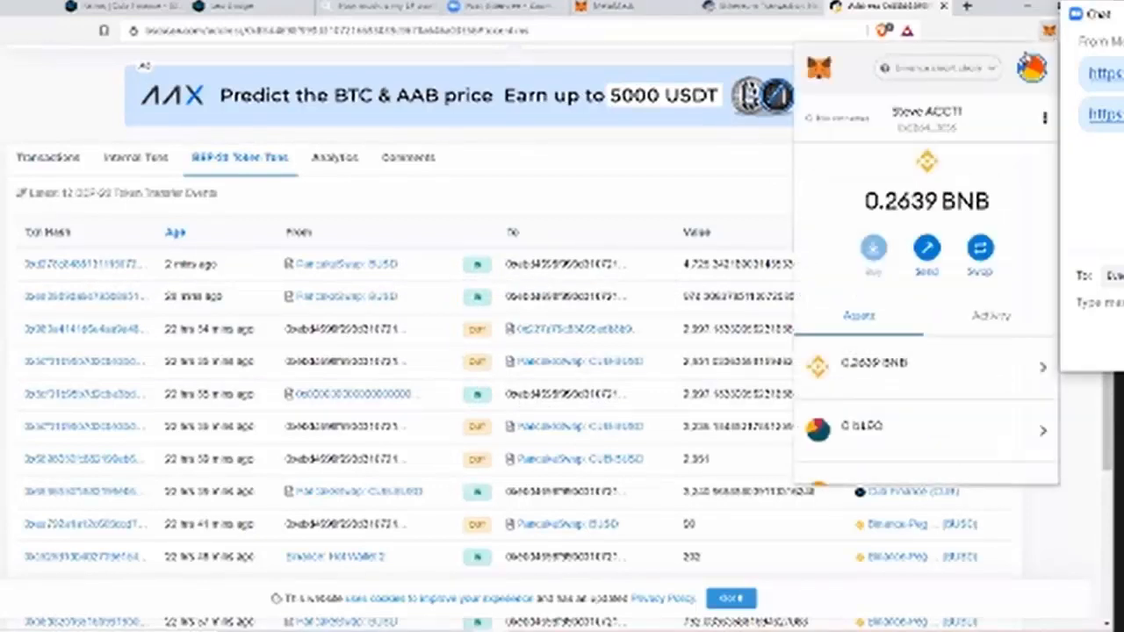
pyautogui.scroll(-3)
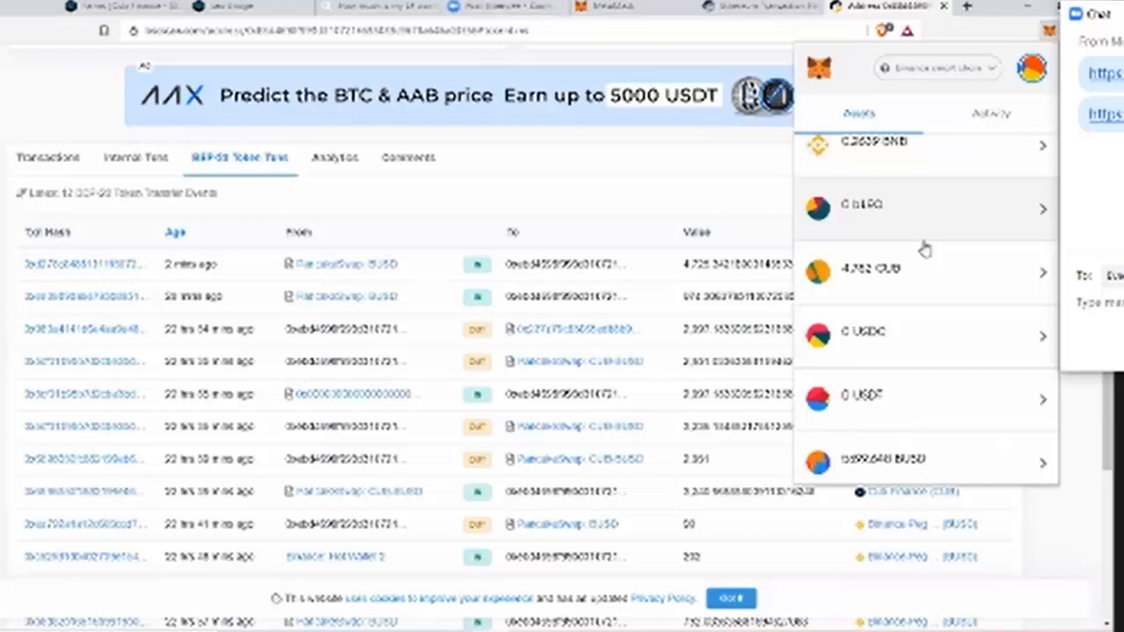
pyautogui.scroll(-3)
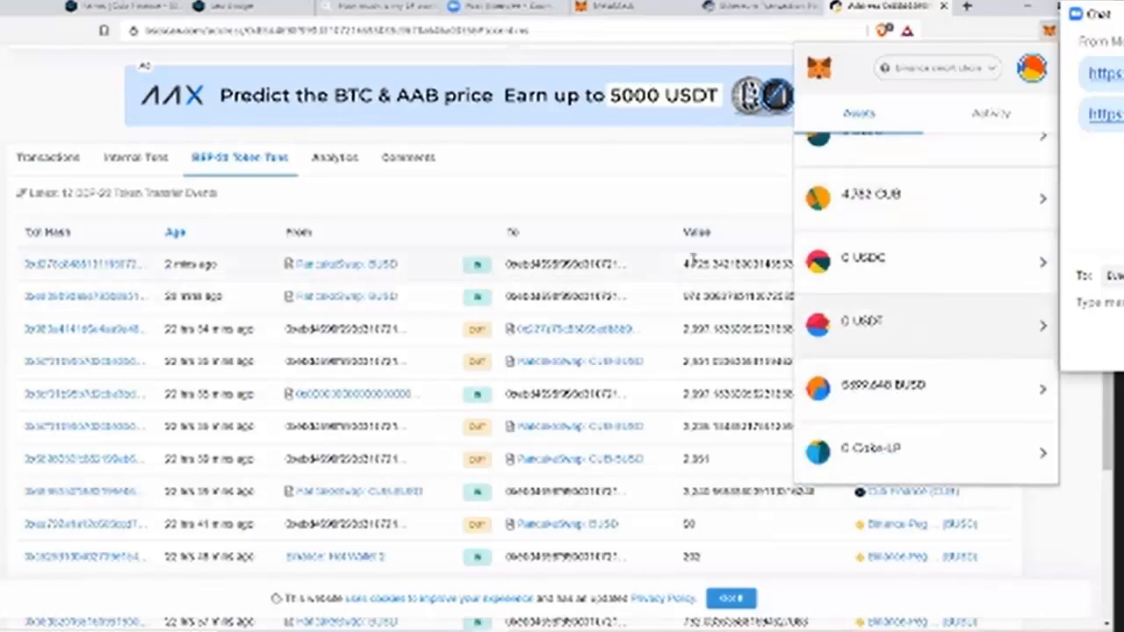
pyautogui.moveTo(632, 179)
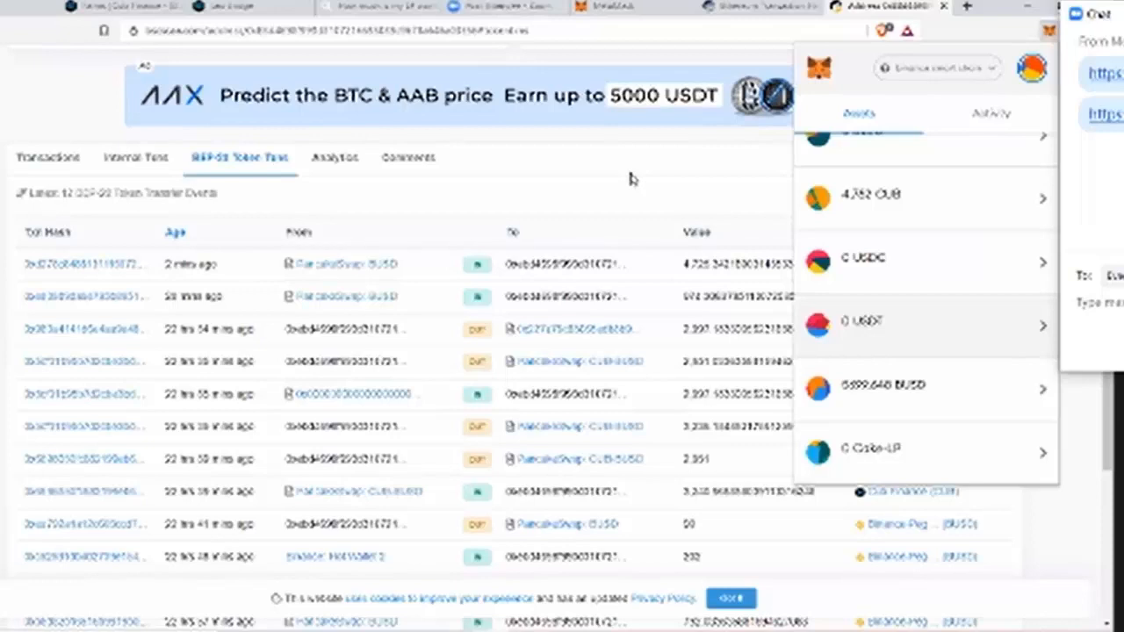
pyautogui.click(633, 214)
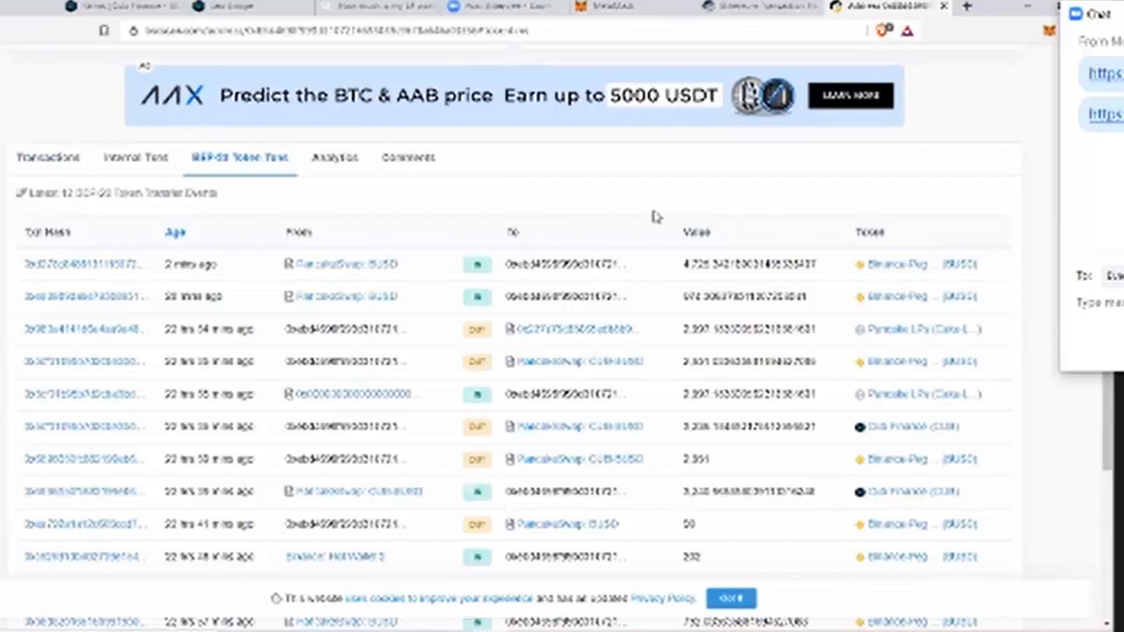
pyautogui.moveTo(650, 213)
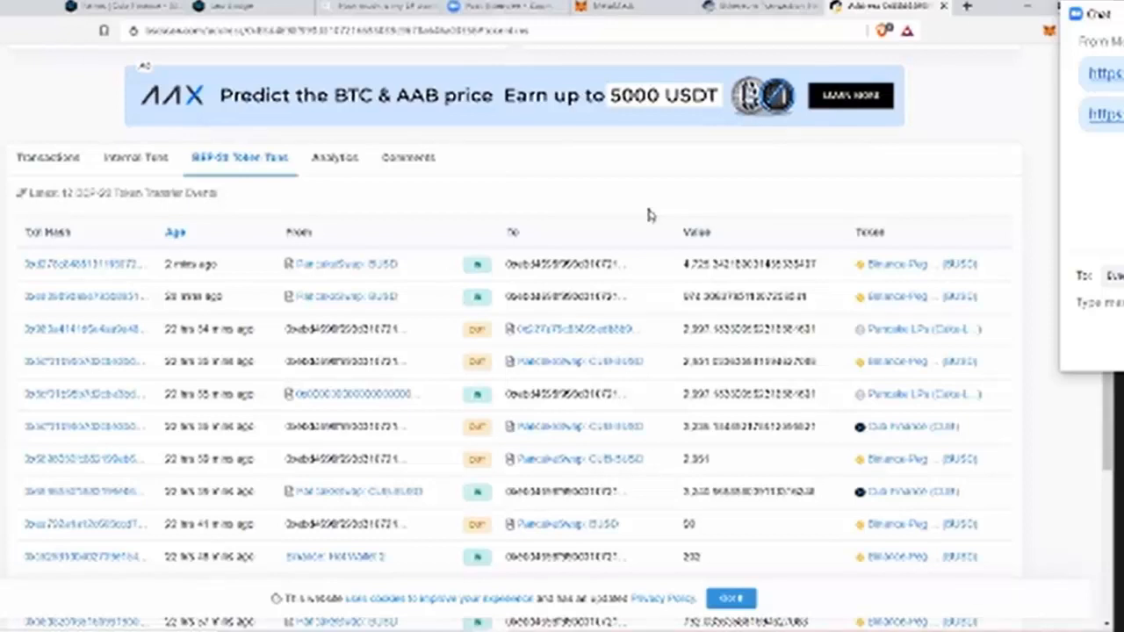
pyautogui.moveTo(629, 137)
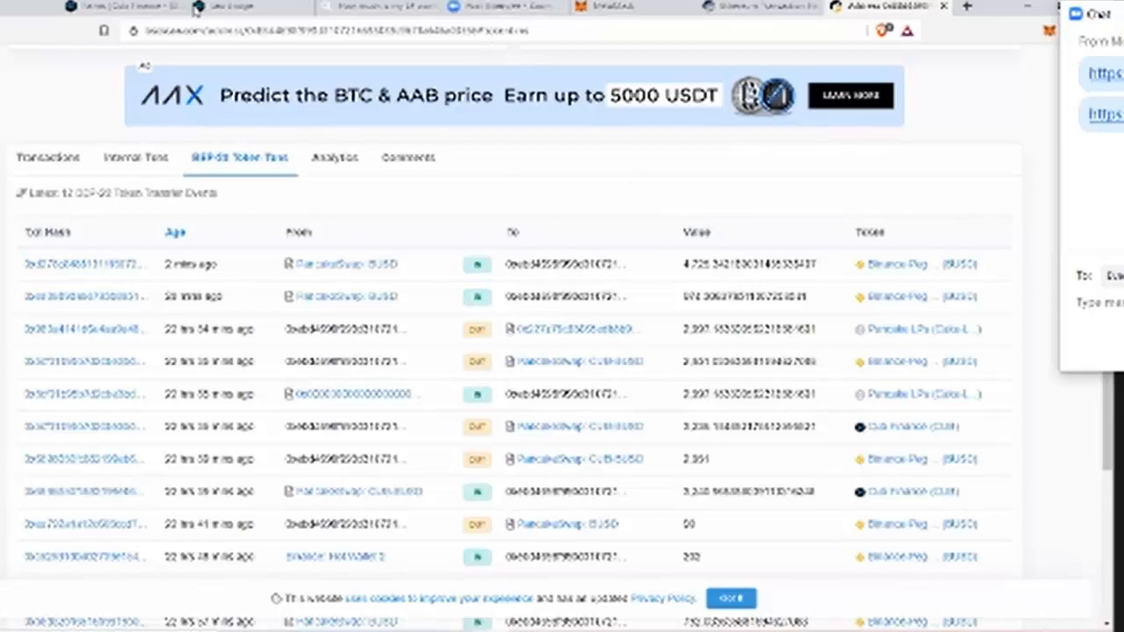
pyautogui.click(225, 7)
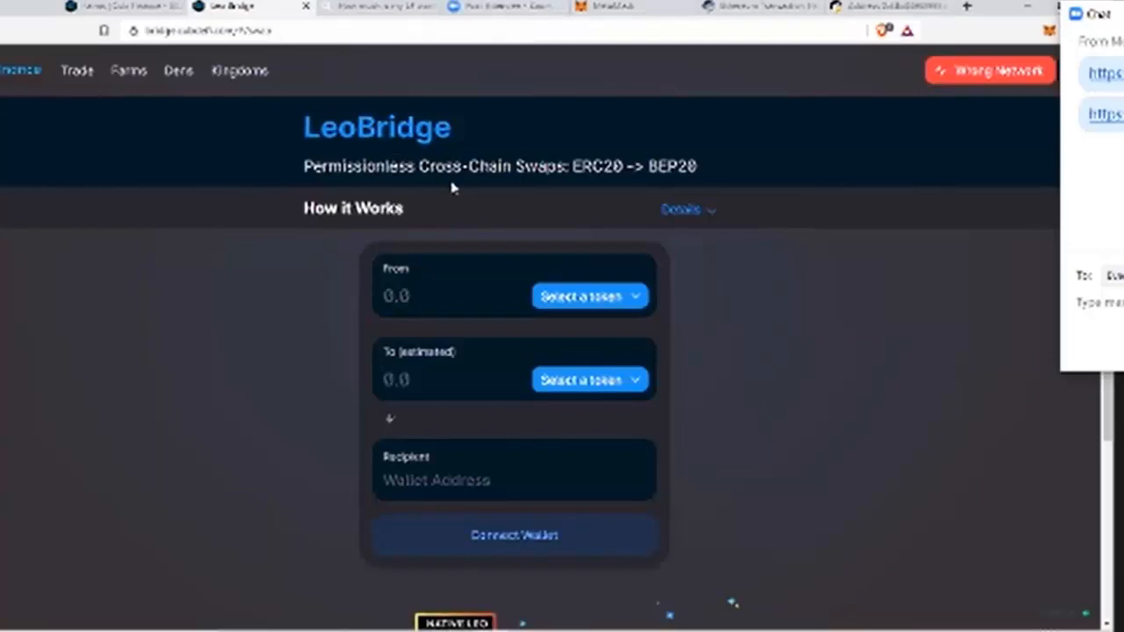
pyautogui.moveTo(998, 60)
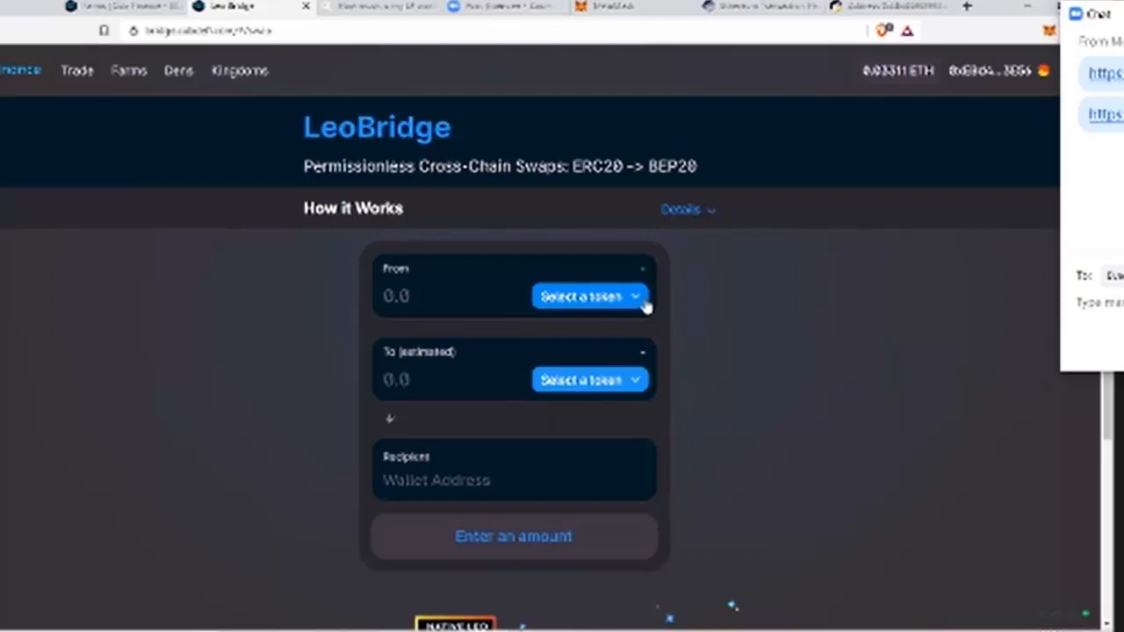
pyautogui.moveTo(649, 305)
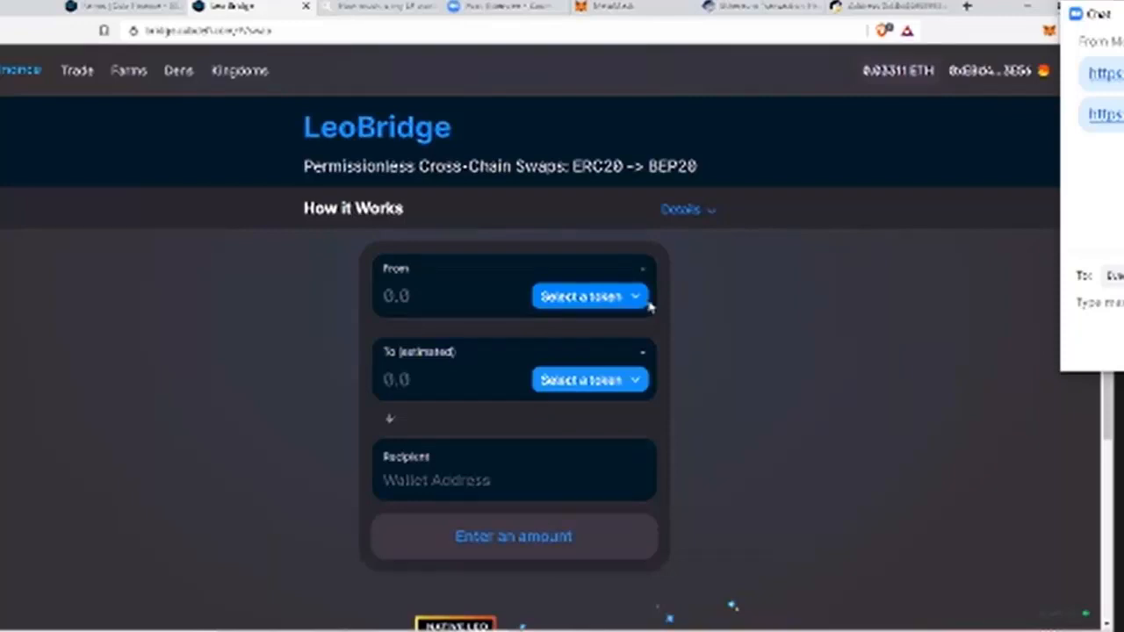
# Step: Scroll down the reconnected LeoBridge page to the ERC20-to-BEP20 flow diagram
pyautogui.scroll(-3)
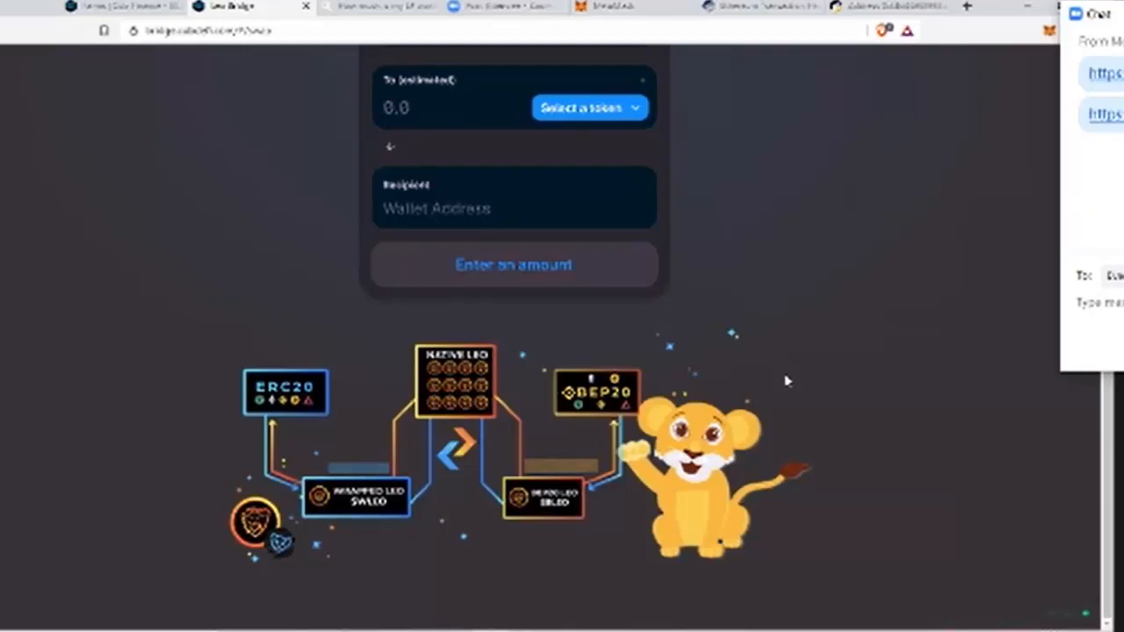
pyautogui.moveTo(729, 341)
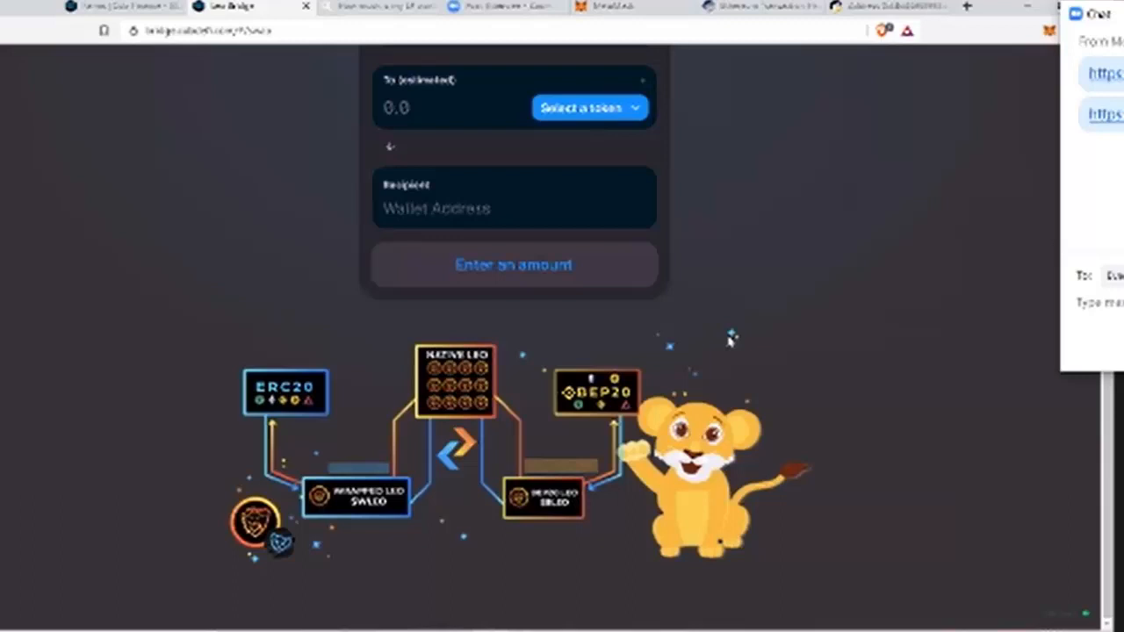